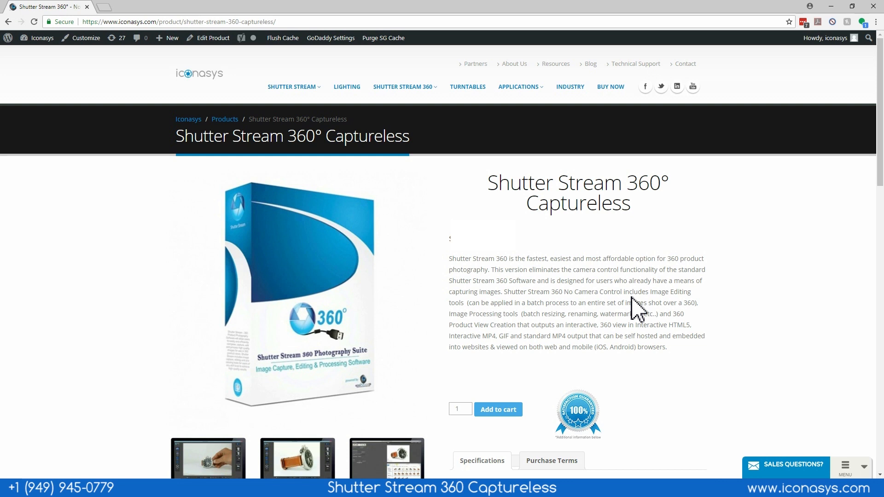
pyautogui.moveTo(328, 167)
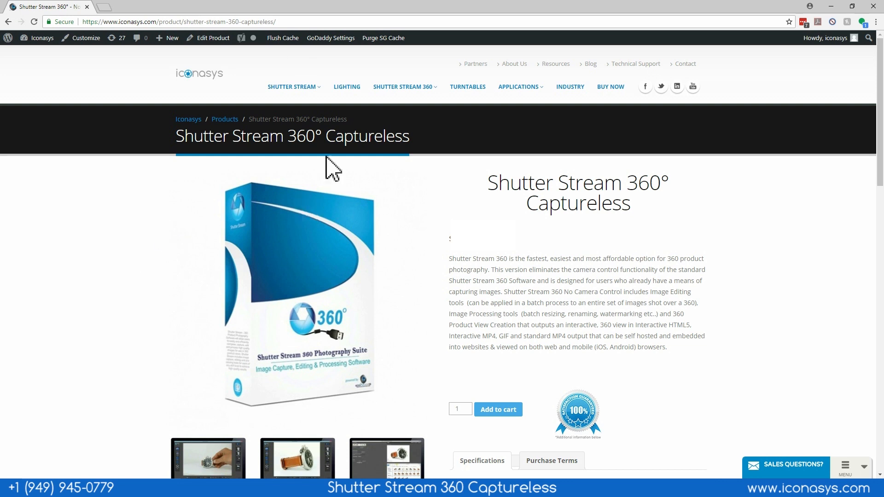
pyautogui.moveTo(702, 110)
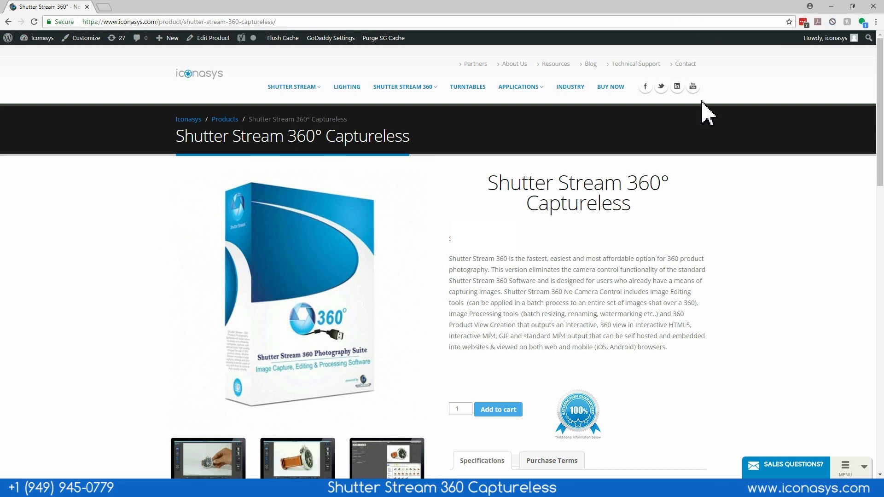
pyautogui.moveTo(542, 121)
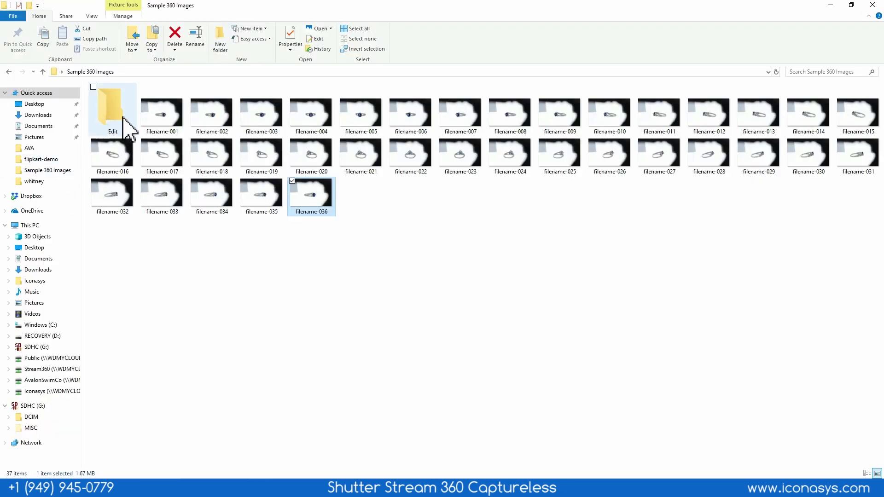
pyautogui.moveTo(115, 134)
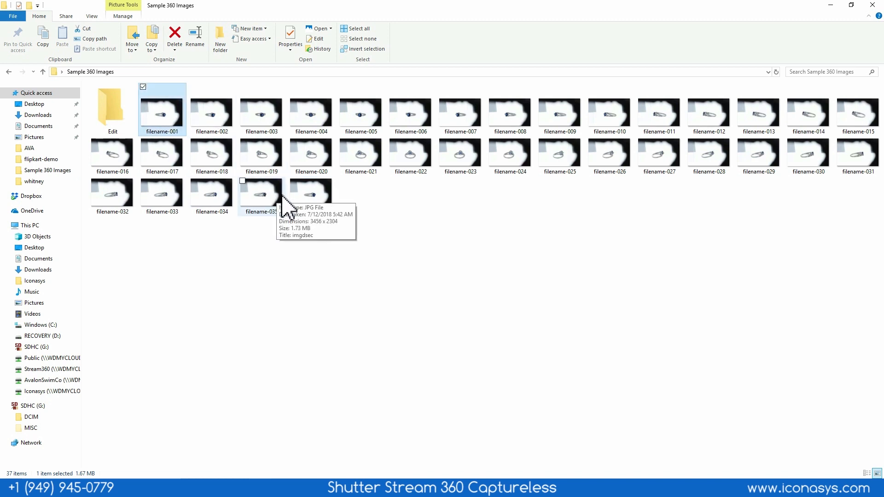
pyautogui.moveTo(302, 205)
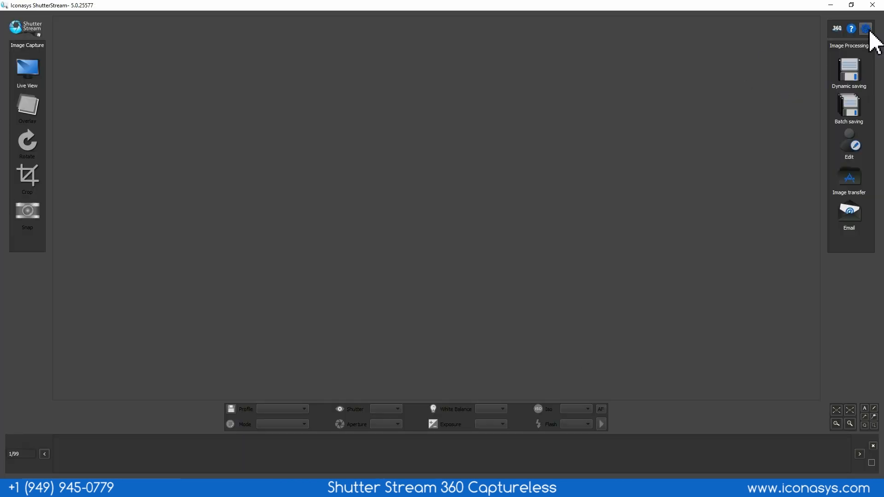
# - Import the Desktop > Sample 360 Images directory so its 36 ring shots load into the strip
pyautogui.click(865, 29)
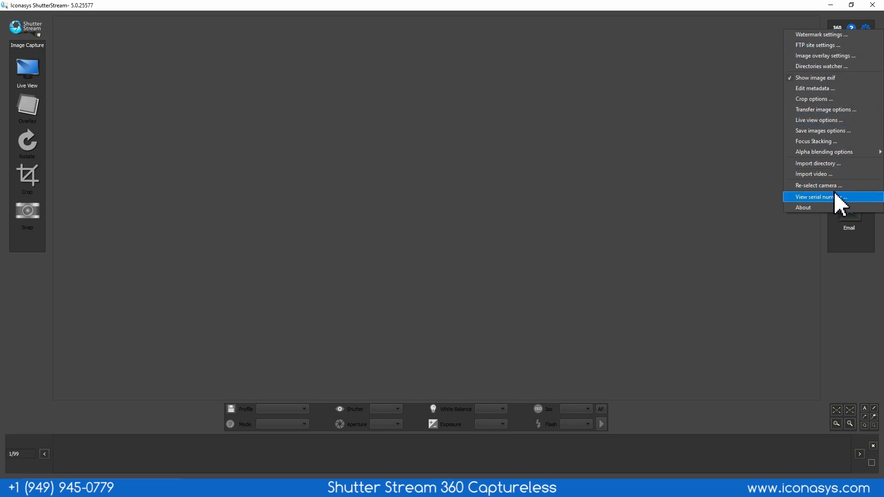
pyautogui.moveTo(849, 173)
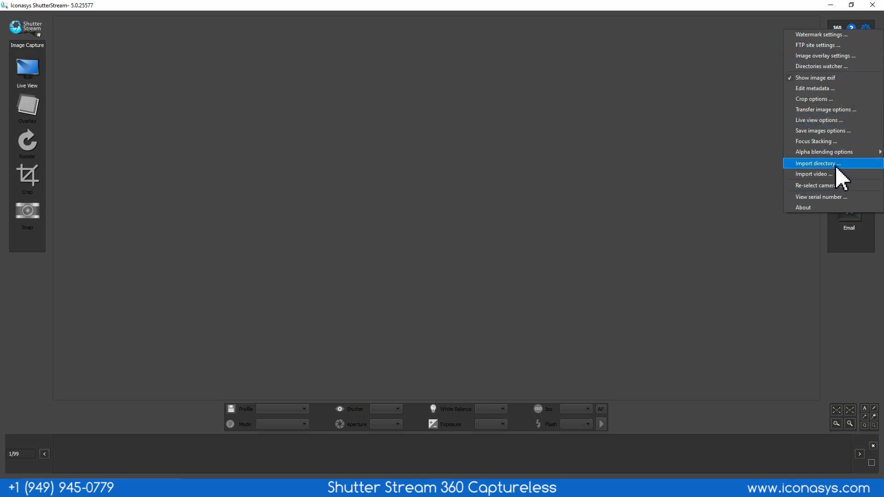
pyautogui.click(818, 163)
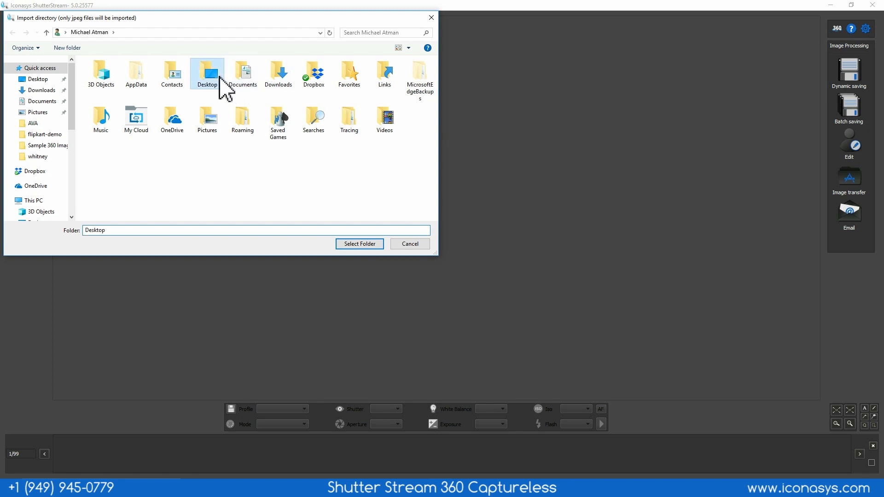
pyautogui.doubleClick(207, 69)
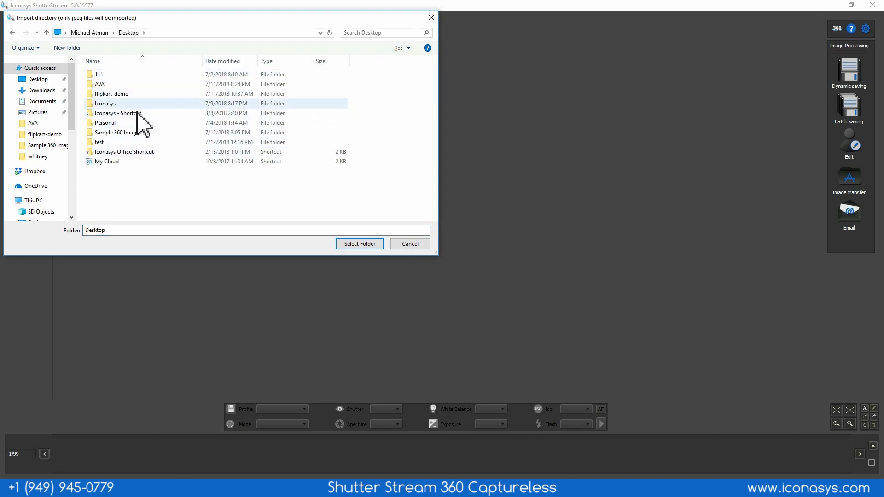
pyautogui.doubleClick(111, 133)
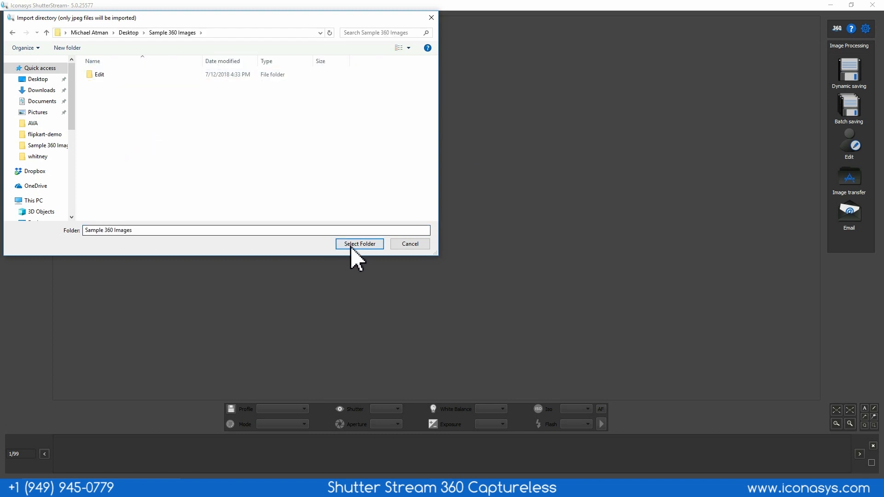
pyautogui.click(360, 243)
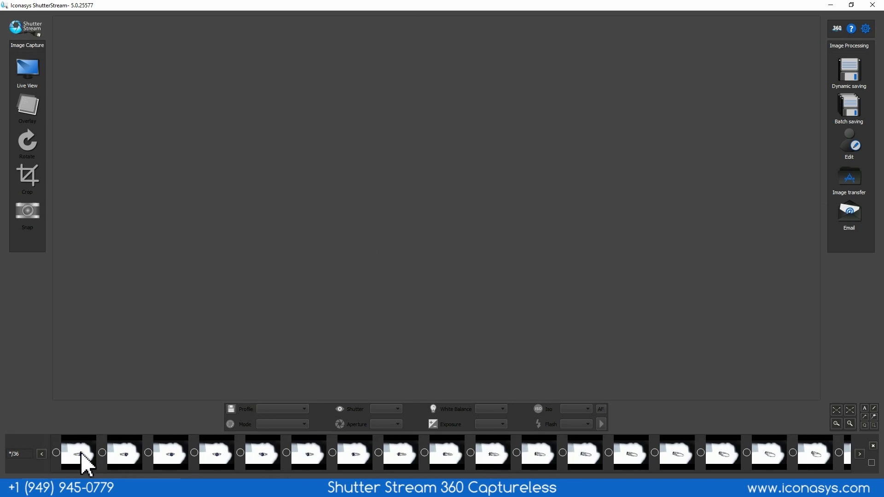
# - Preview the 1st, 6th and 10th ring frames full size with their EXIF details
pyautogui.click(79, 452)
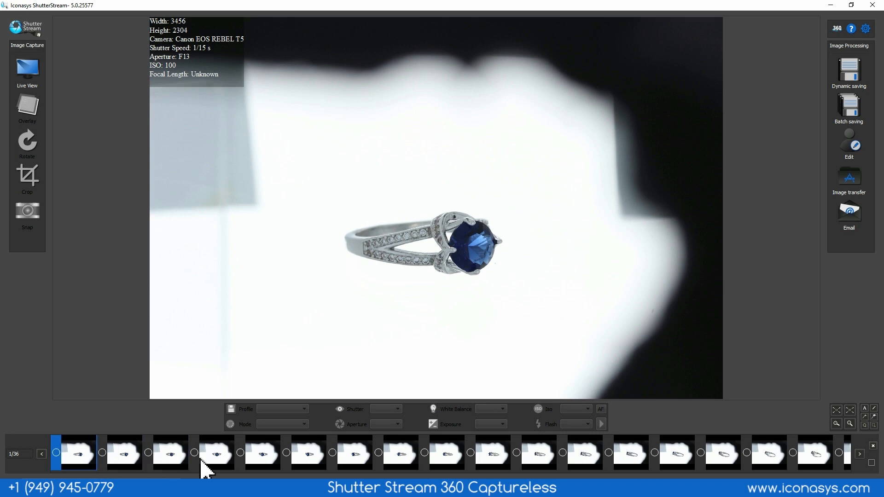
pyautogui.click(307, 454)
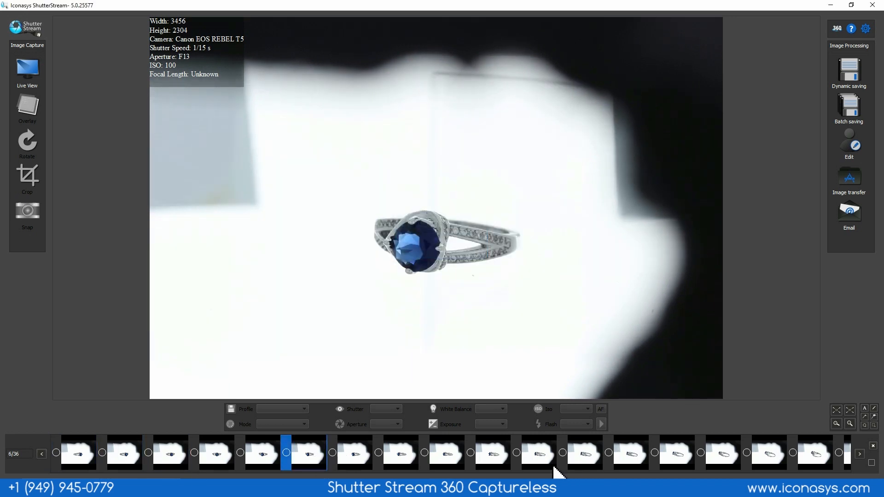
pyautogui.click(494, 454)
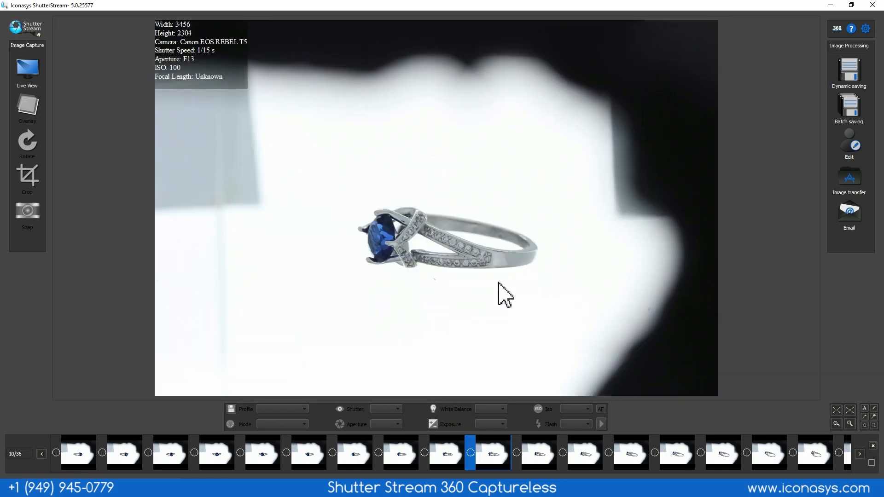
pyautogui.moveTo(190, 44)
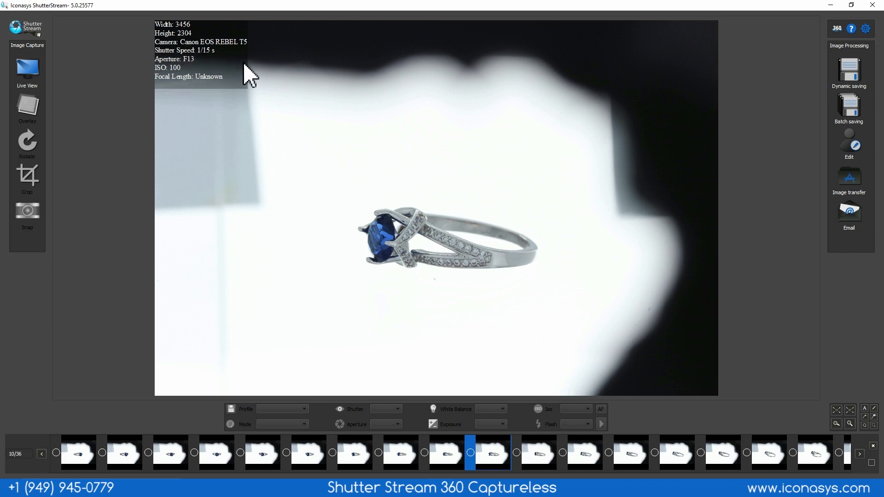
pyautogui.moveTo(151, 92)
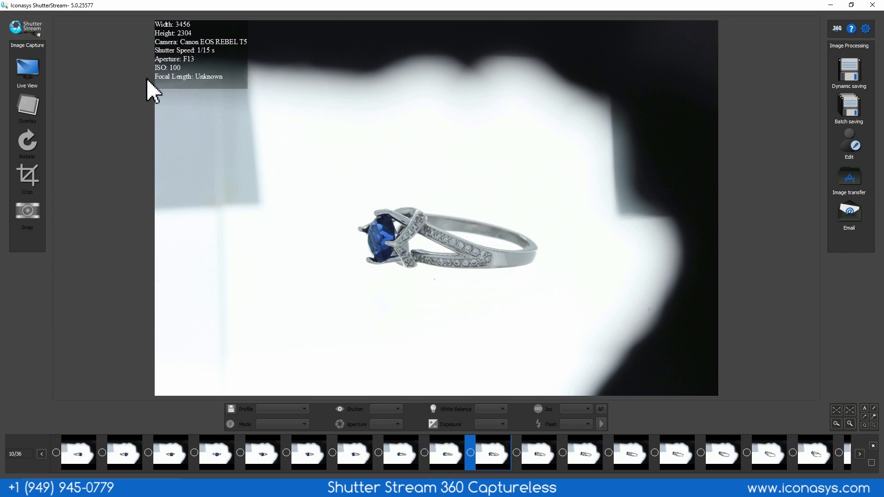
pyautogui.moveTo(726, 419)
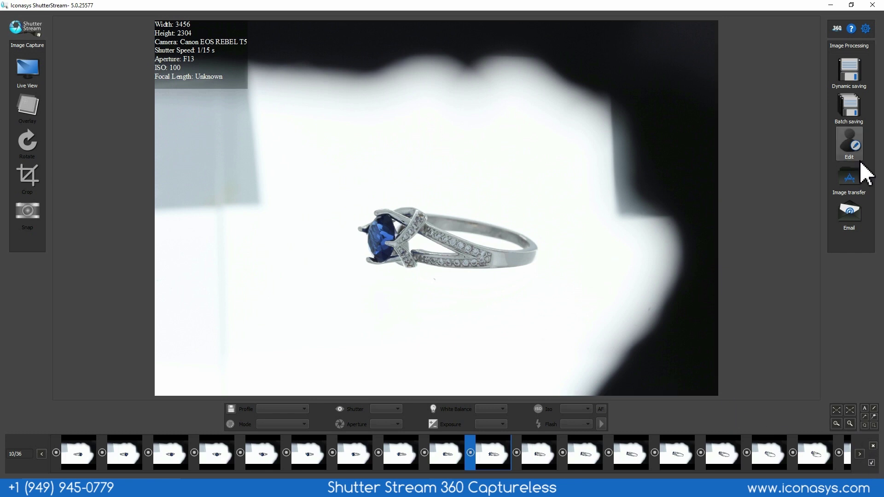
# - In the image editor, draw an initial crop rectangle around the ring on the stacked overlay
pyautogui.click(849, 142)
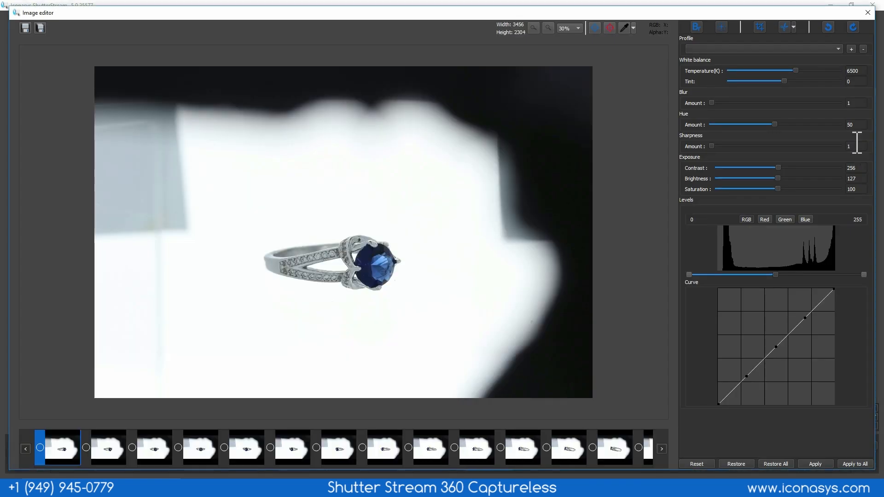
pyautogui.moveTo(188, 122)
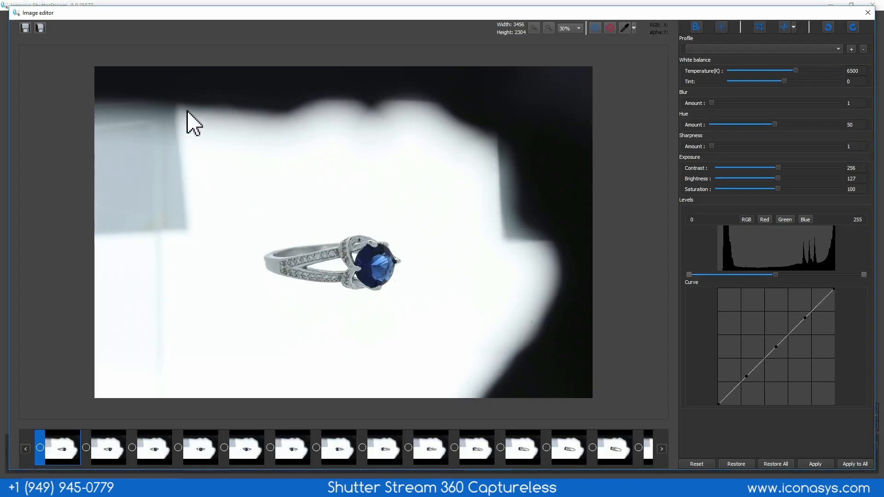
pyautogui.moveTo(293, 208)
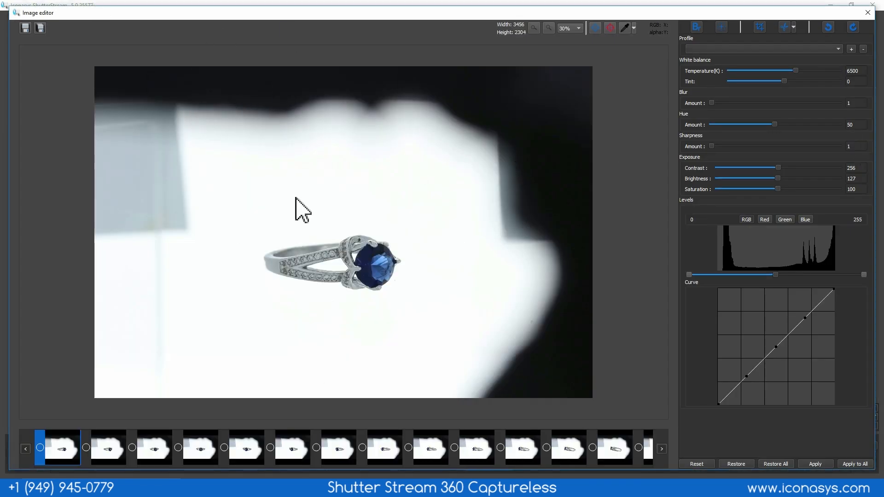
pyautogui.moveTo(387, 196)
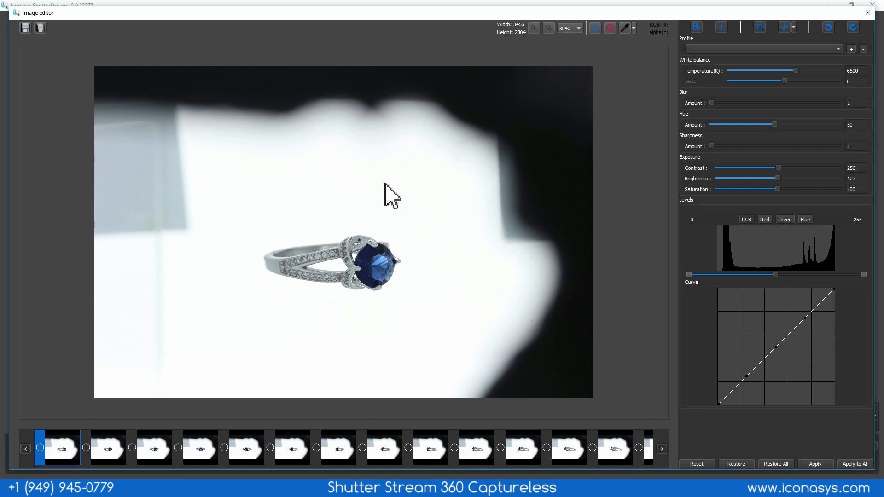
pyautogui.moveTo(614, 48)
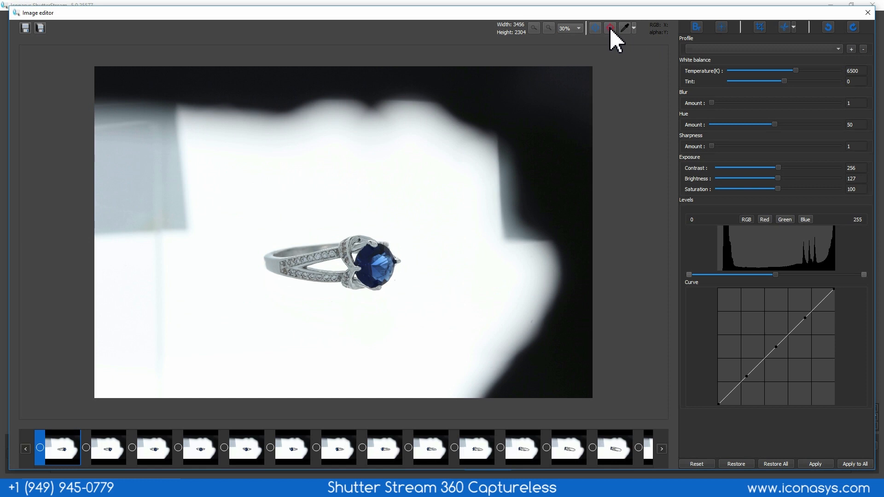
pyautogui.moveTo(610, 29)
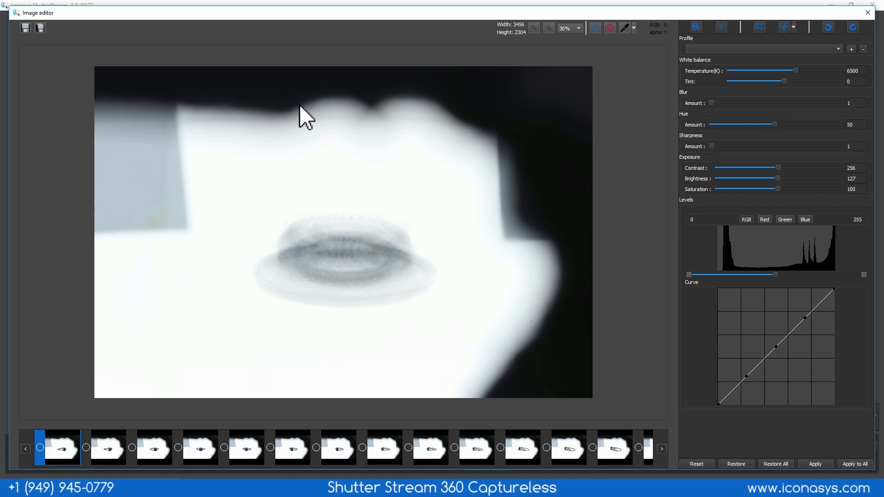
pyautogui.moveTo(373, 146)
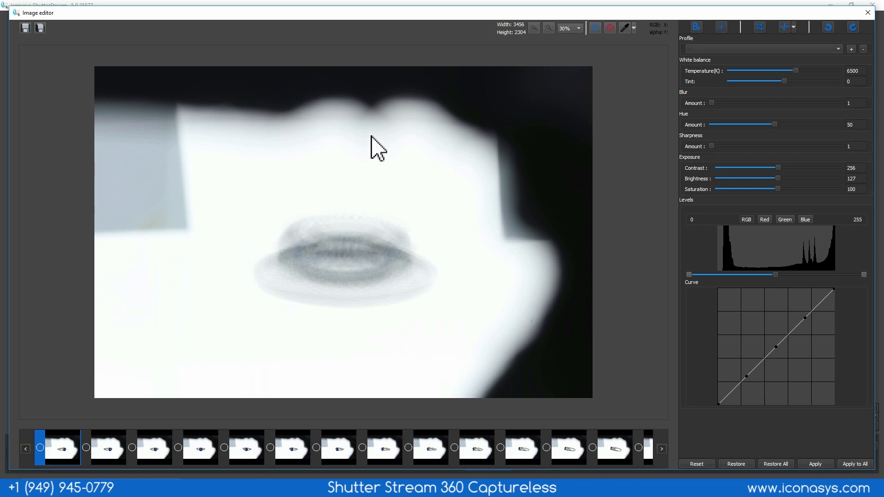
pyautogui.moveTo(403, 269)
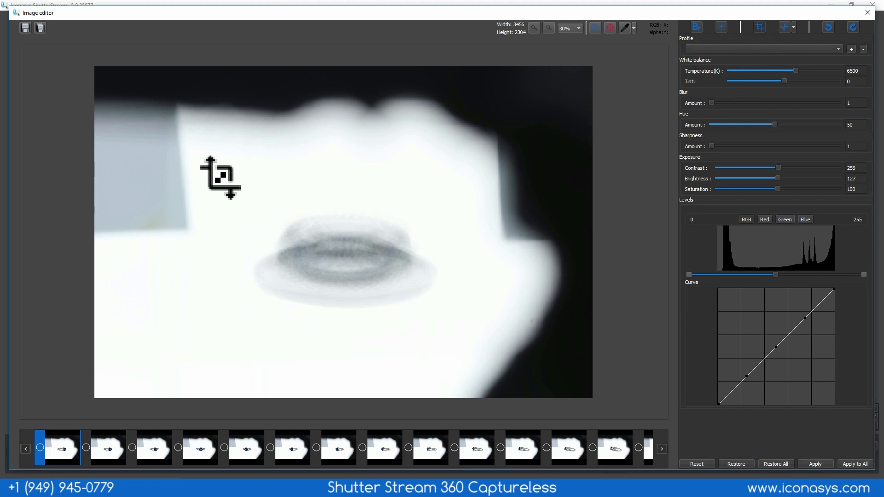
pyautogui.moveTo(210, 178); pyautogui.dragTo(449, 292)
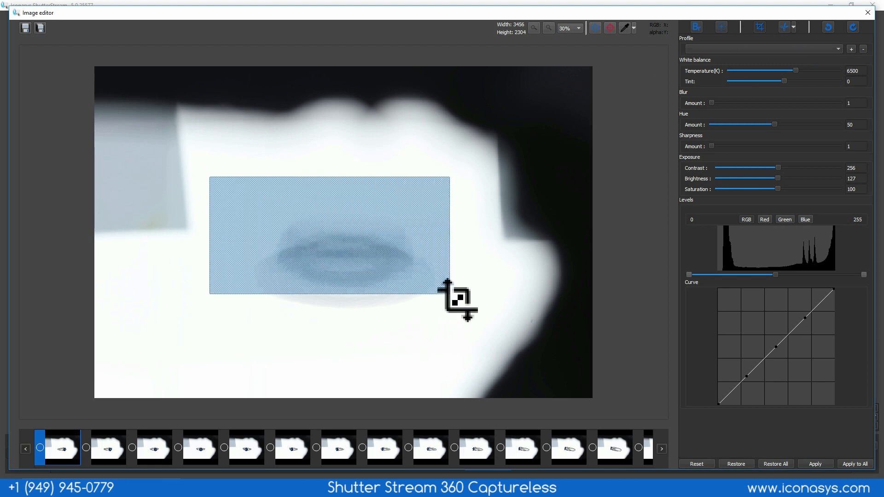
pyautogui.moveTo(446, 293); pyautogui.dragTo(477, 340)
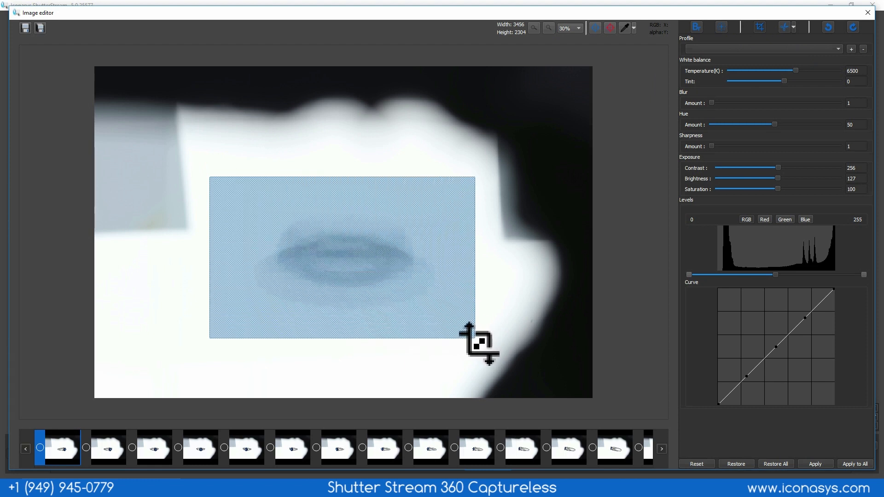
pyautogui.moveTo(470, 332); pyautogui.dragTo(405, 322)
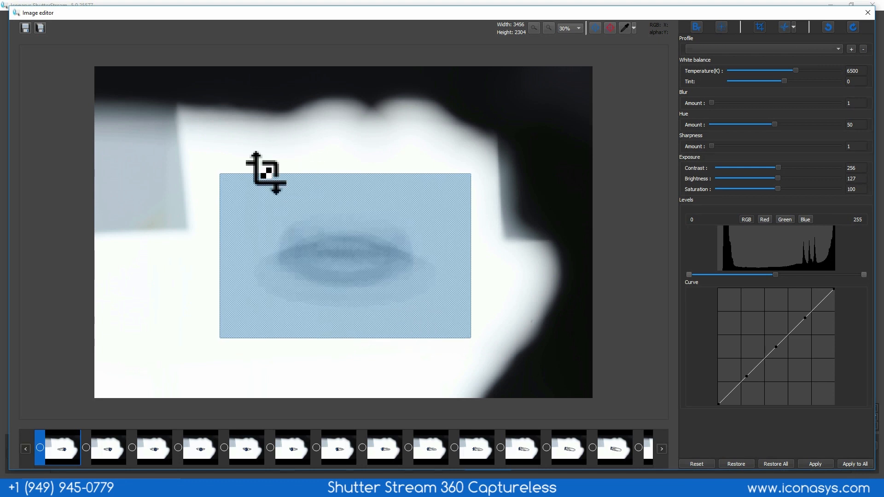
pyautogui.moveTo(288, 204)
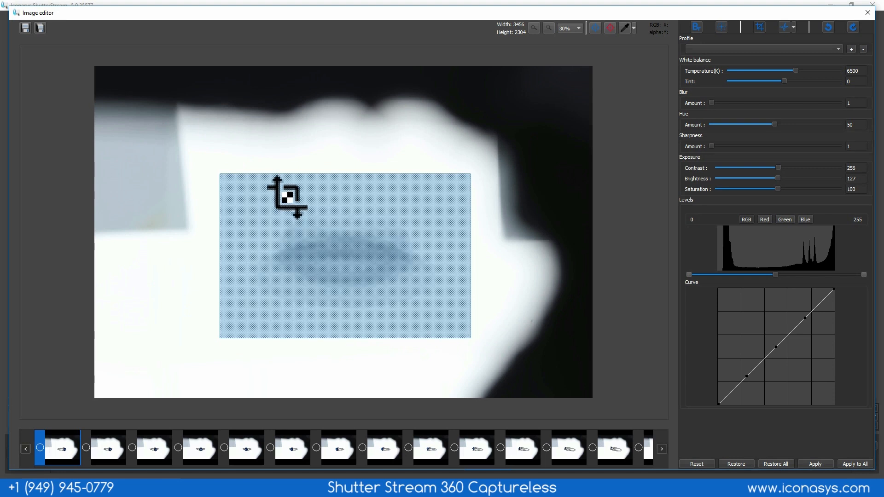
pyautogui.moveTo(301, 214)
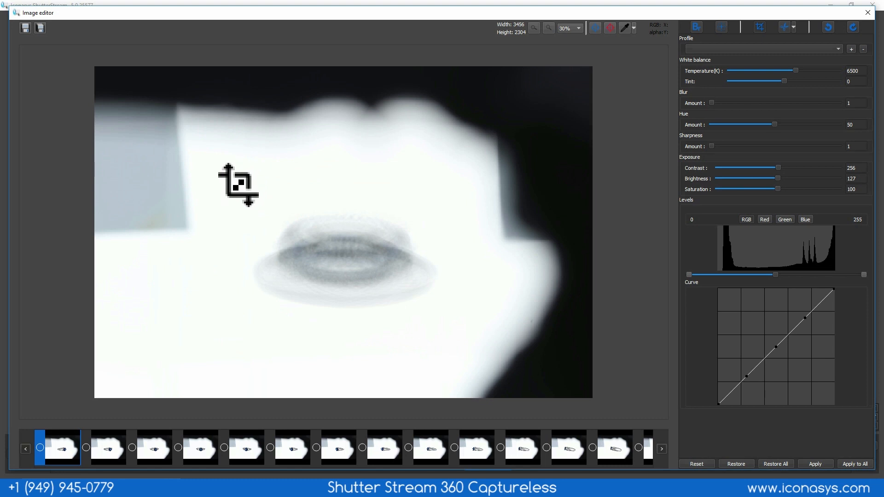
# - Redraw the crop region tighter so it encloses the ring in every frame
pyautogui.moveTo(233, 179); pyautogui.dragTo(451, 333)
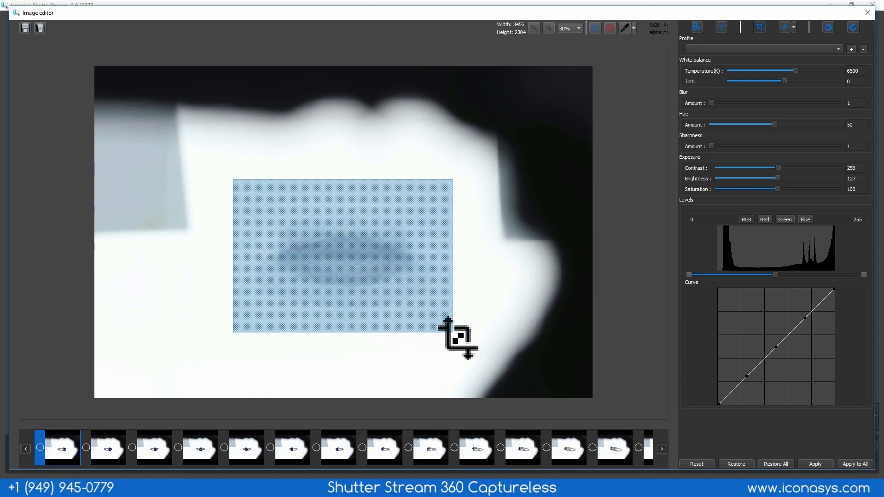
pyautogui.moveTo(452, 332); pyautogui.dragTo(456, 341)
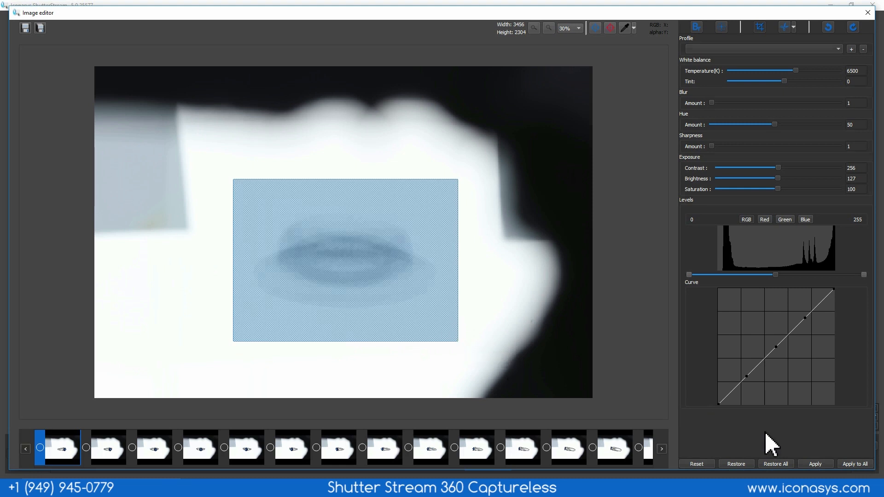
# - Crop all frames to the region (1559×1124), check a later frame and return to frame 1
pyautogui.click(855, 463)
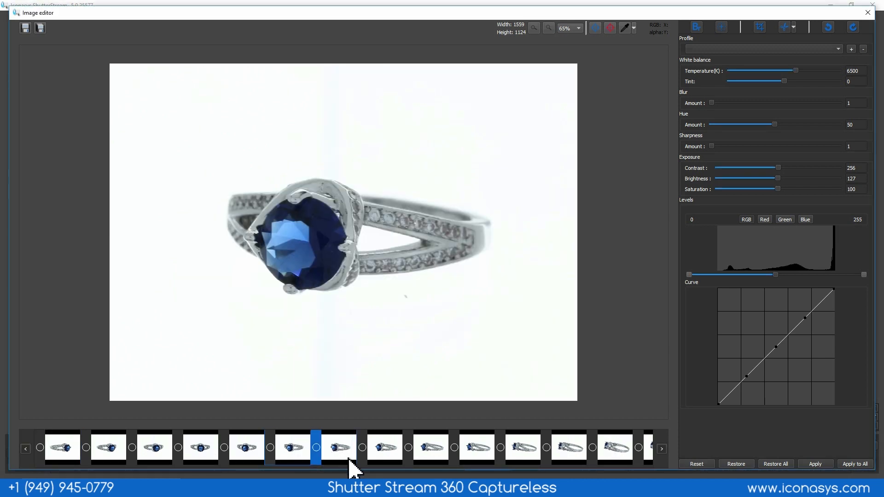
pyautogui.click(455, 451)
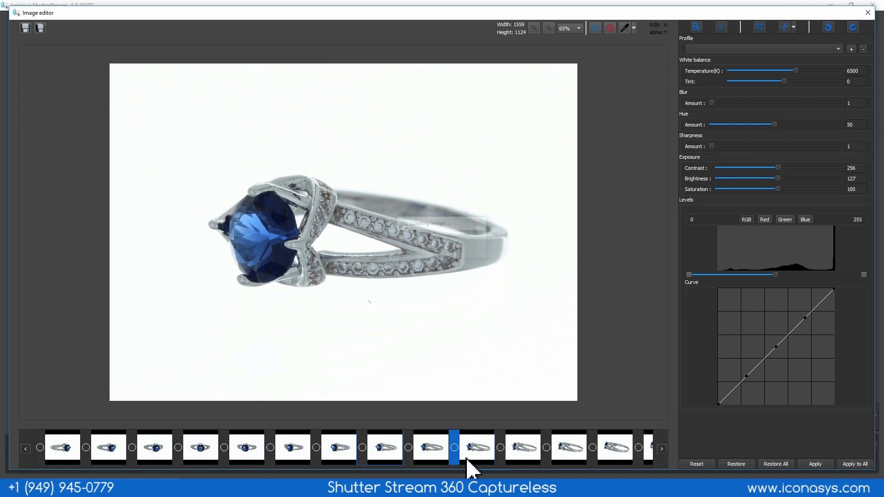
pyautogui.click(63, 448)
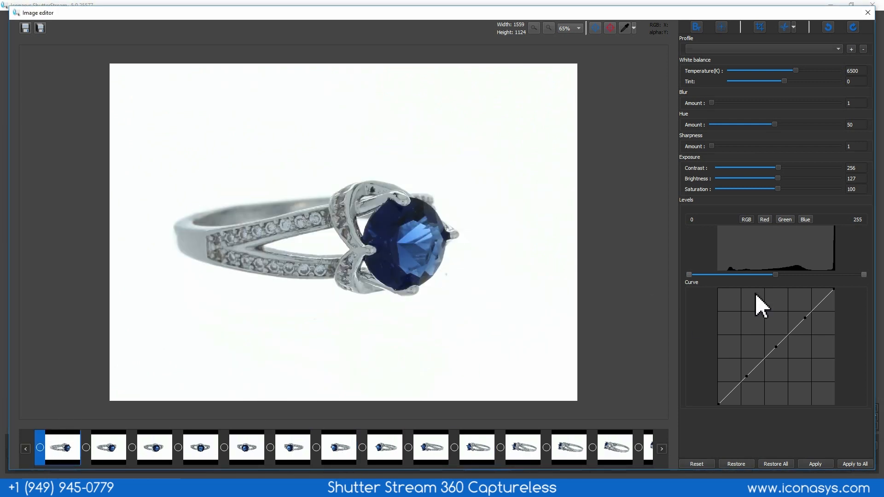
pyautogui.moveTo(597, 73)
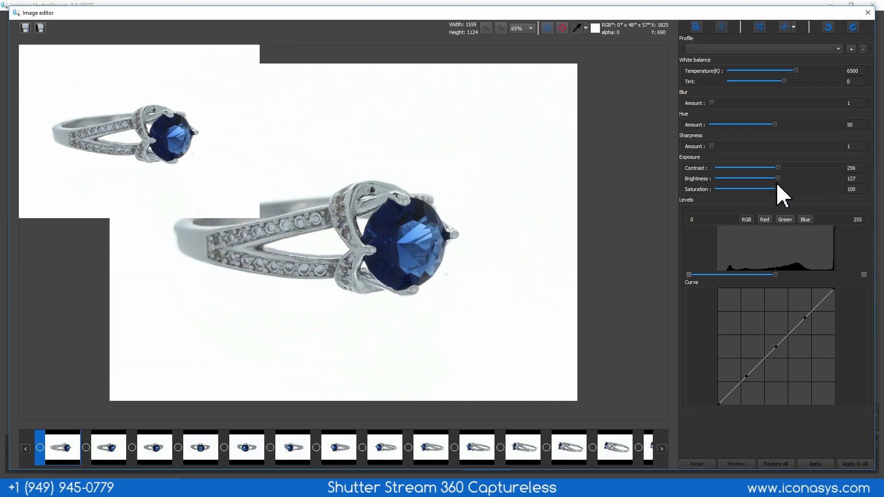
# - Set saturation 116, contrast 247, hue 53 and pull the levels white point inward
pyautogui.moveTo(776, 189); pyautogui.dragTo(768, 189)
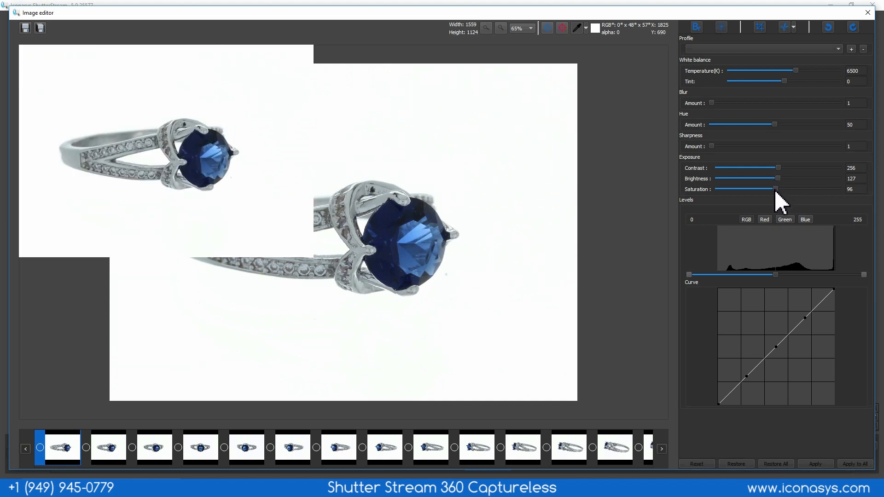
pyautogui.moveTo(773, 189); pyautogui.dragTo(787, 189)
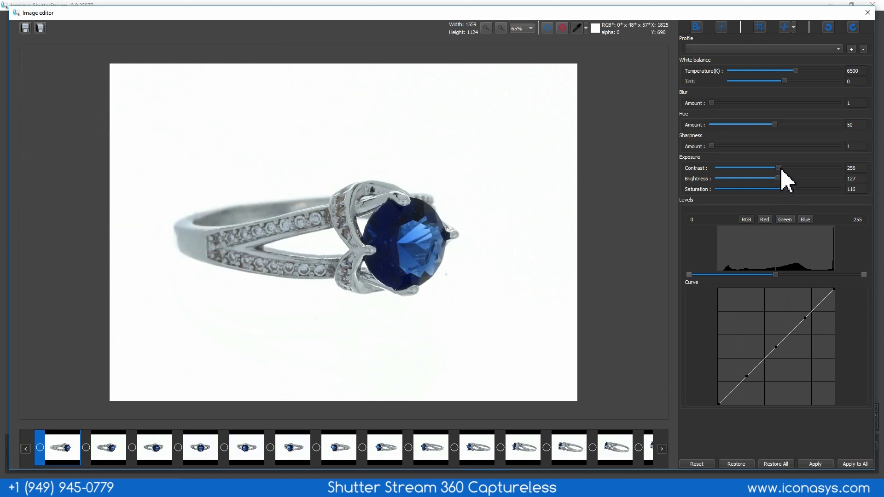
pyautogui.moveTo(781, 168); pyautogui.dragTo(778, 167)
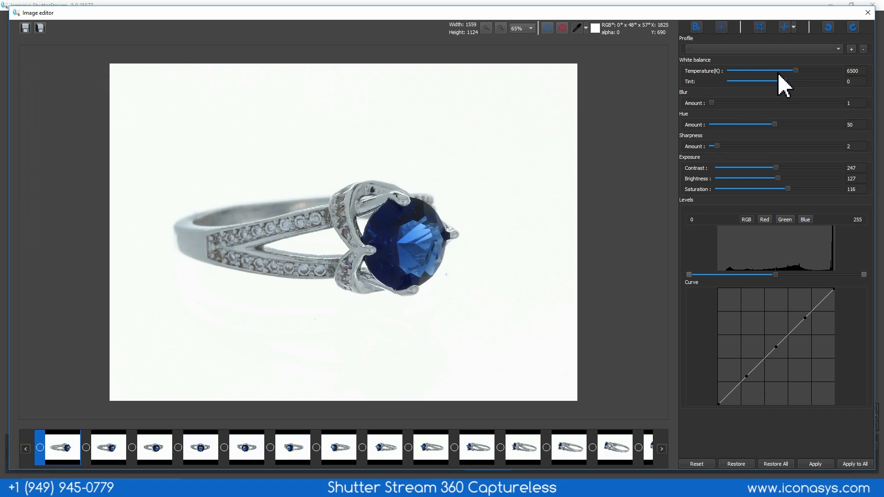
pyautogui.moveTo(775, 124); pyautogui.dragTo(771, 125)
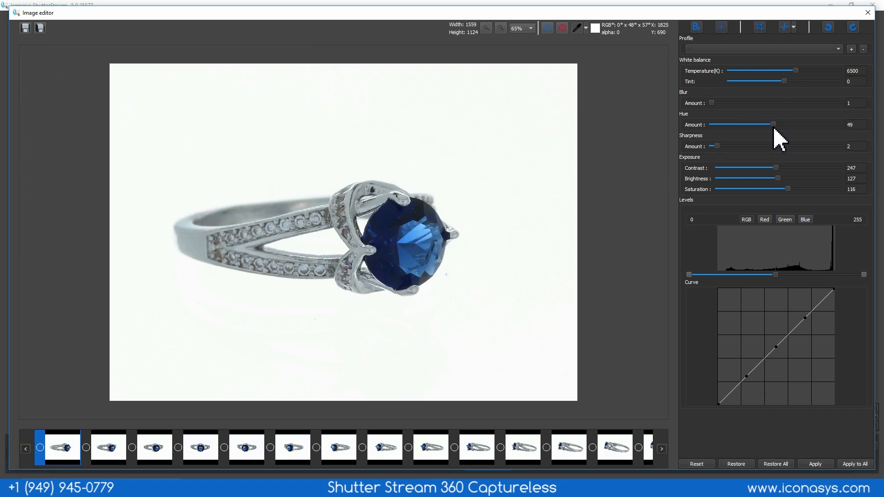
pyautogui.moveTo(774, 124); pyautogui.dragTo(784, 125)
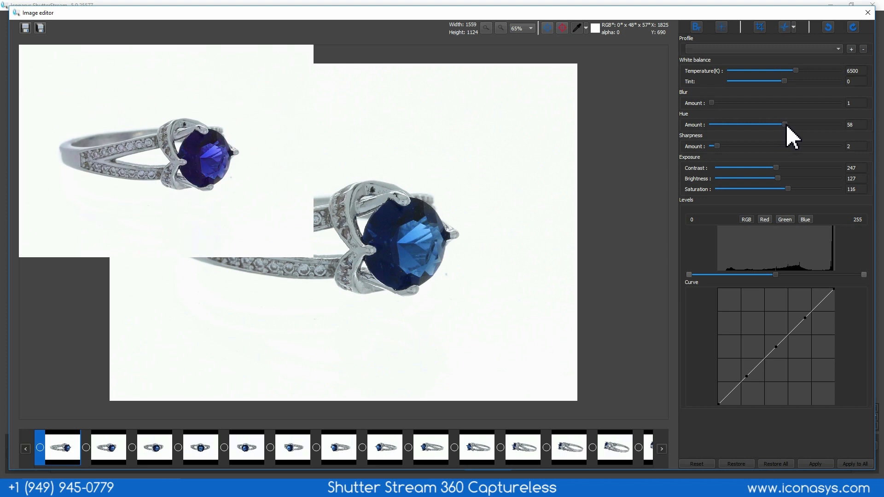
pyautogui.moveTo(781, 125); pyautogui.dragTo(766, 124)
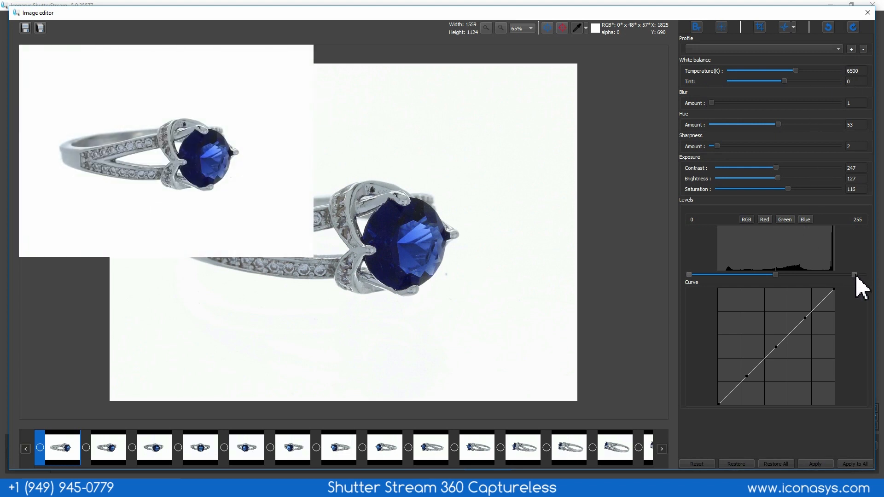
pyautogui.moveTo(853, 275); pyautogui.dragTo(697, 275)
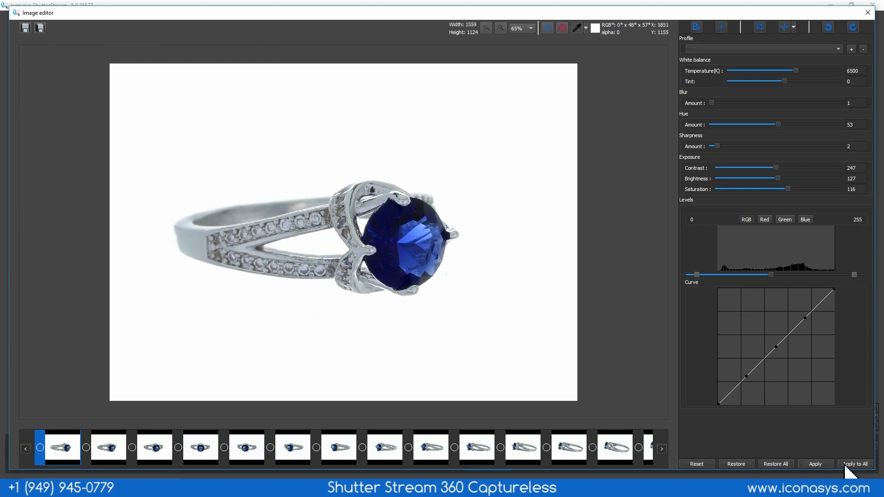
# - Apply the colour and levels adjustments to all 36 frames and let processing finish
pyautogui.click(854, 463)
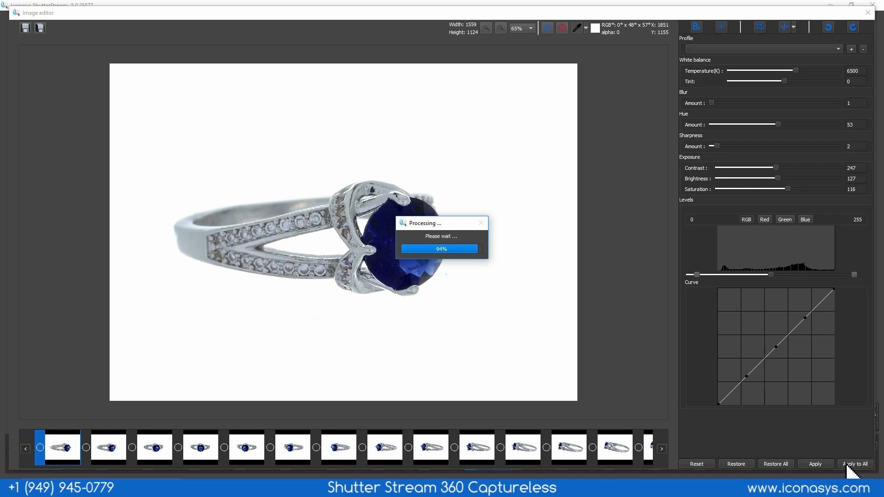
pyautogui.click(855, 463)
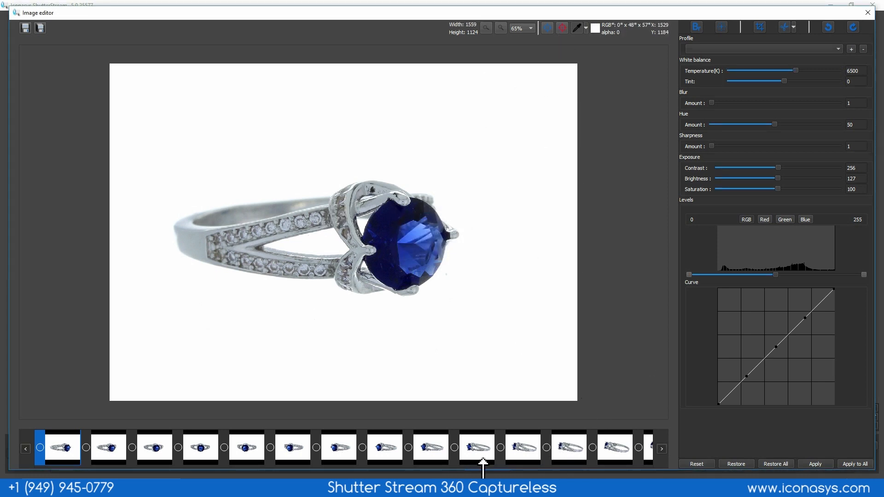
# - Set export name 'Ring-360-' with 01-style numbering and resize width 1200
pyautogui.click(339, 448)
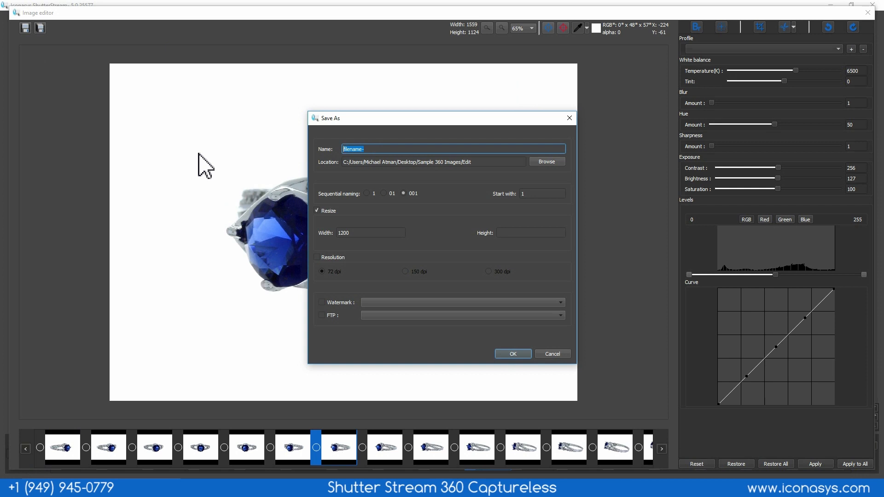
pyautogui.write('Ring-3')
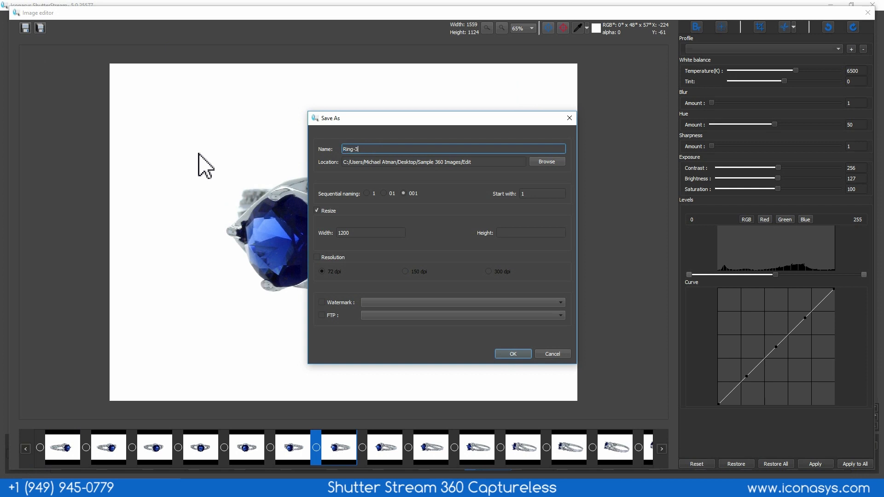
pyautogui.write('Ring-360-')
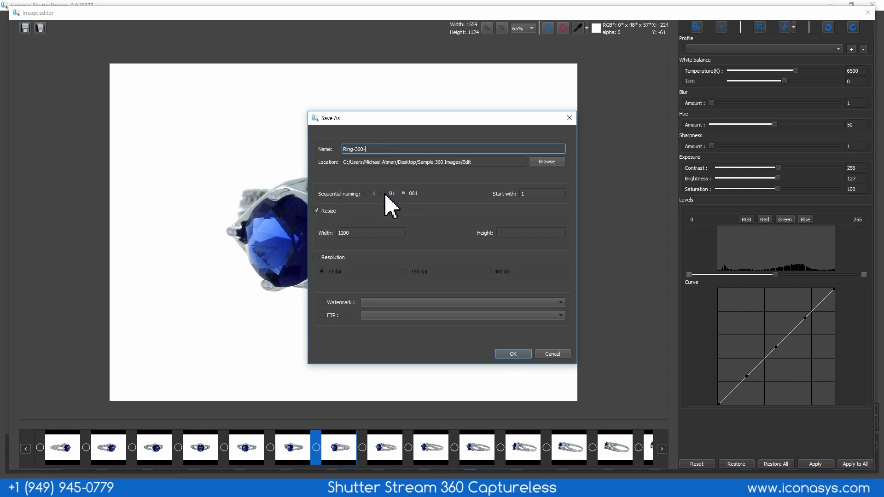
pyautogui.click(383, 194)
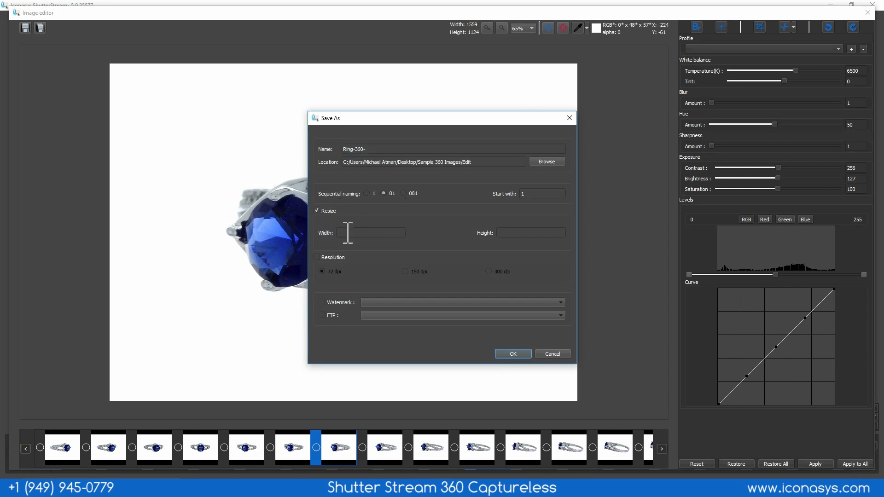
pyautogui.write('1200')
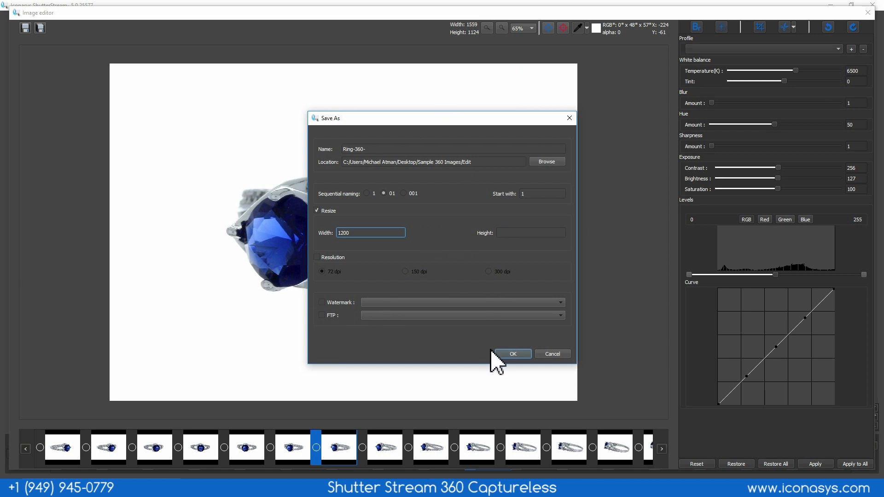
pyautogui.moveTo(527, 384)
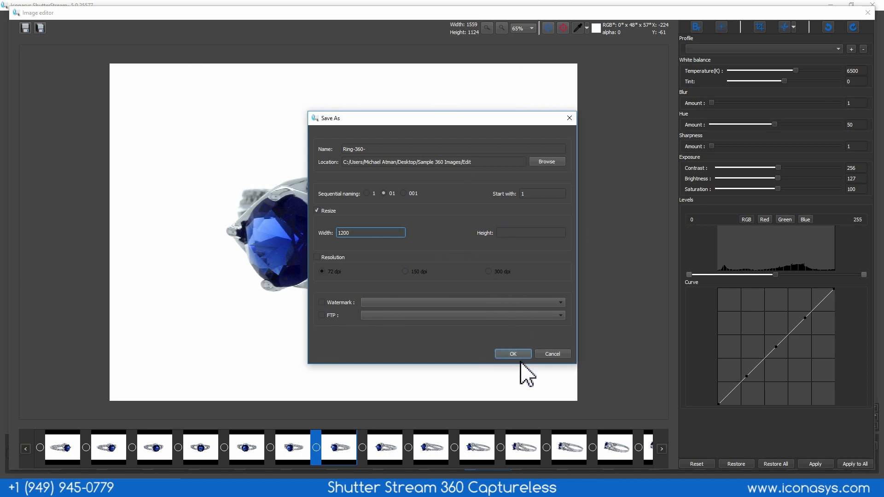
# - Export all frames, then open the Edit folder holding Ring-360-01 to Ring-360-36
pyautogui.click(514, 354)
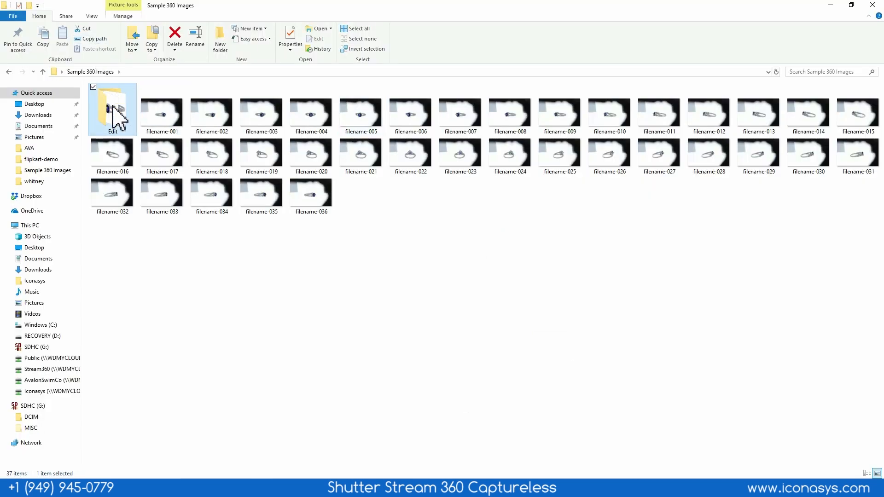
pyautogui.doubleClick(112, 108)
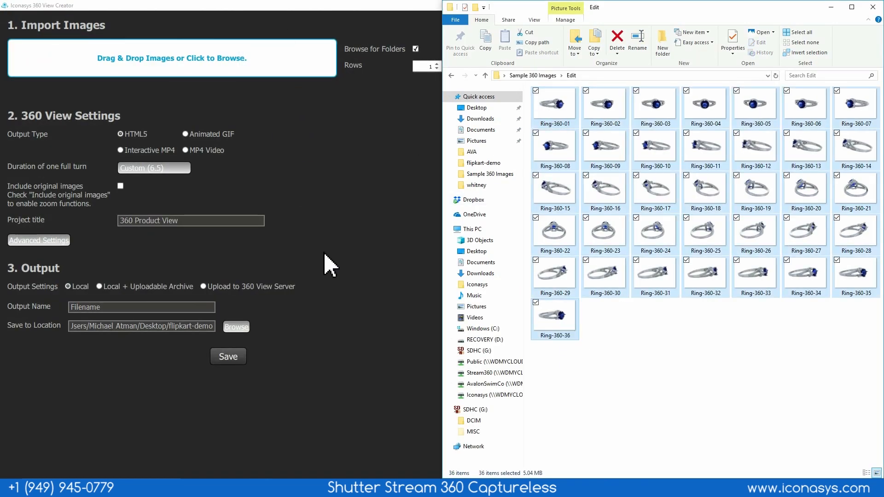
# - Spin the imported ring preview and enable 'Include original images' for zoom support
pyautogui.click(228, 356)
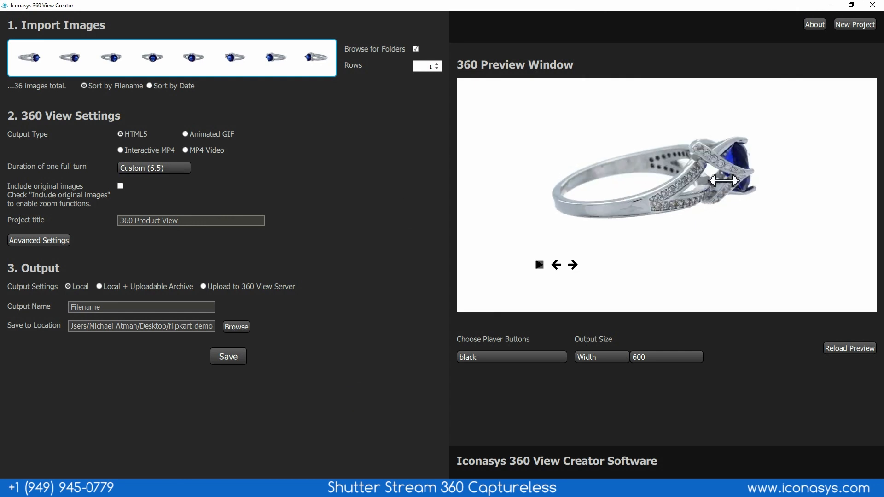
pyautogui.moveTo(727, 181); pyautogui.dragTo(627, 197)
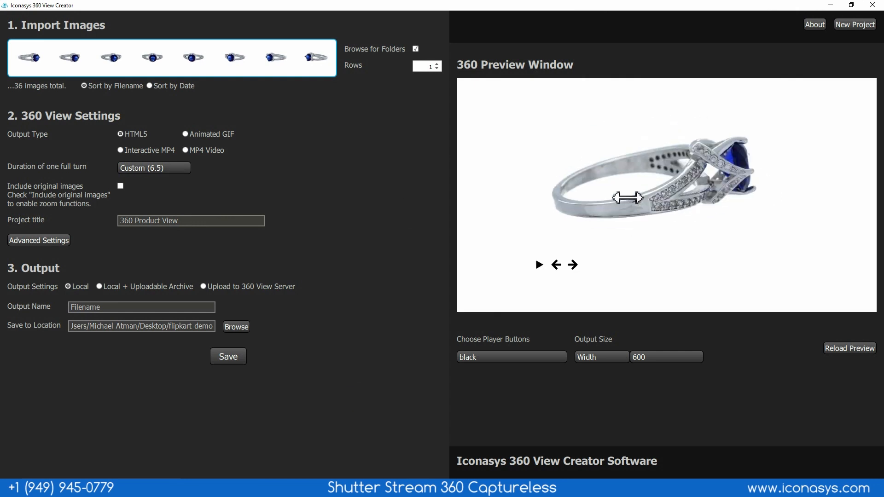
pyautogui.click(539, 266)
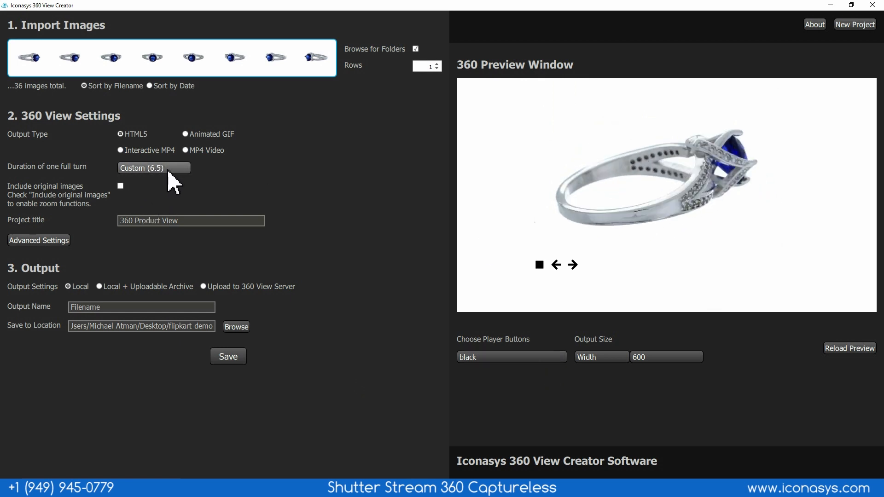
pyautogui.click(154, 168)
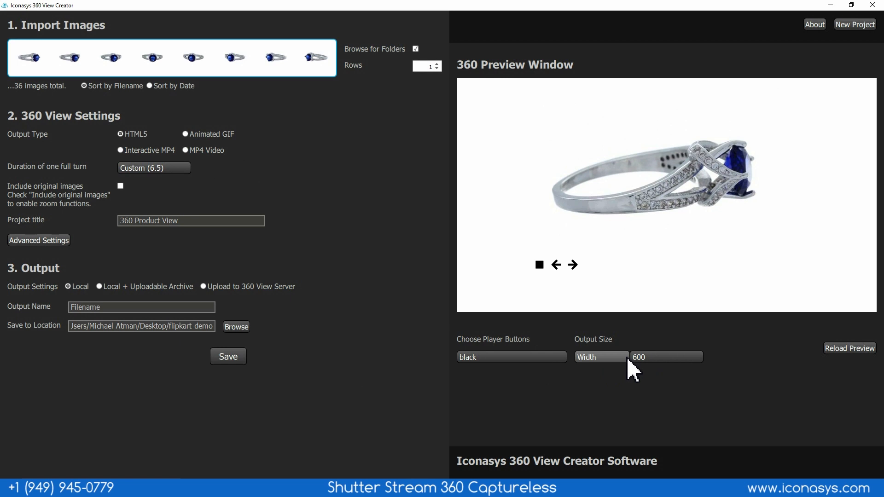
pyautogui.click(120, 186)
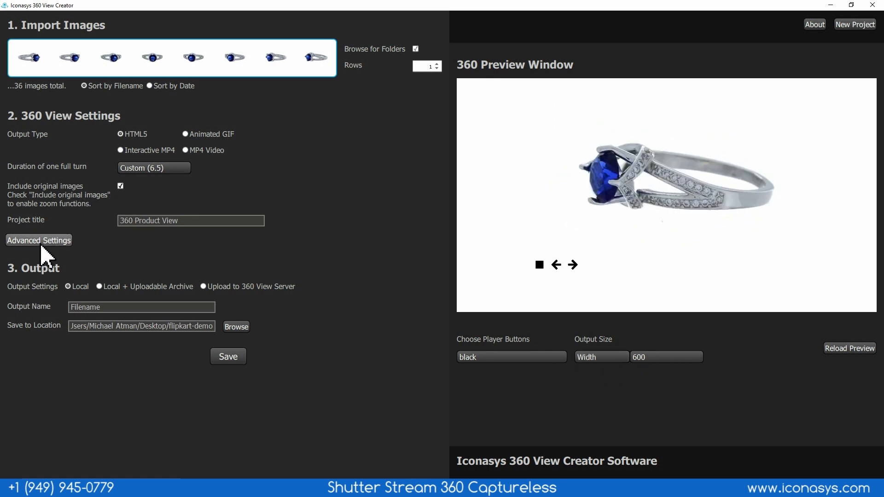
# - In Advanced Settings, review the player button options and choose the black button theme
pyautogui.click(39, 240)
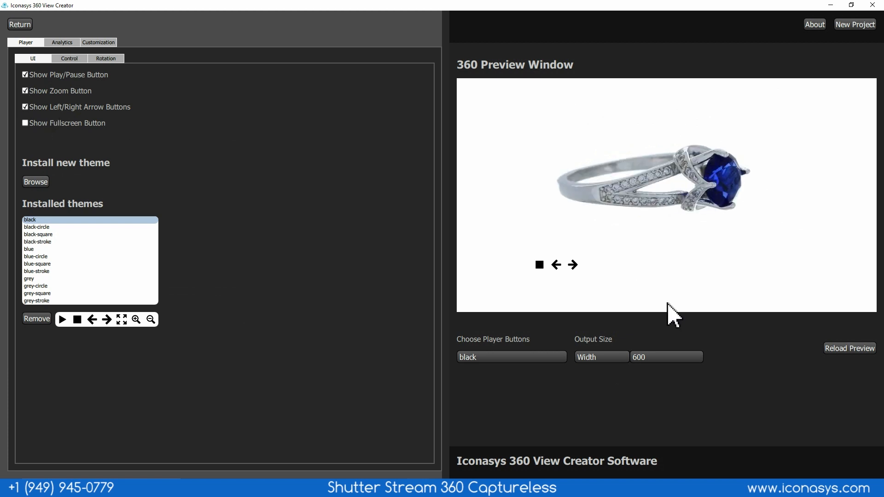
pyautogui.click(849, 348)
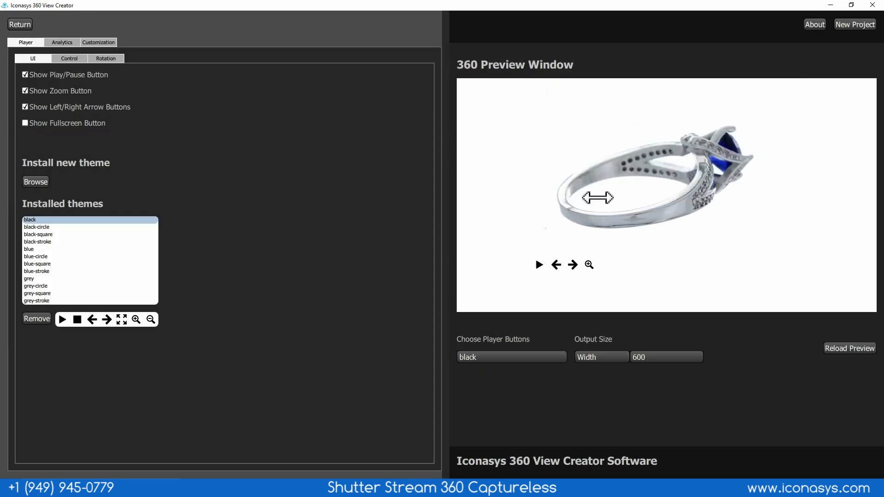
pyautogui.click(589, 266)
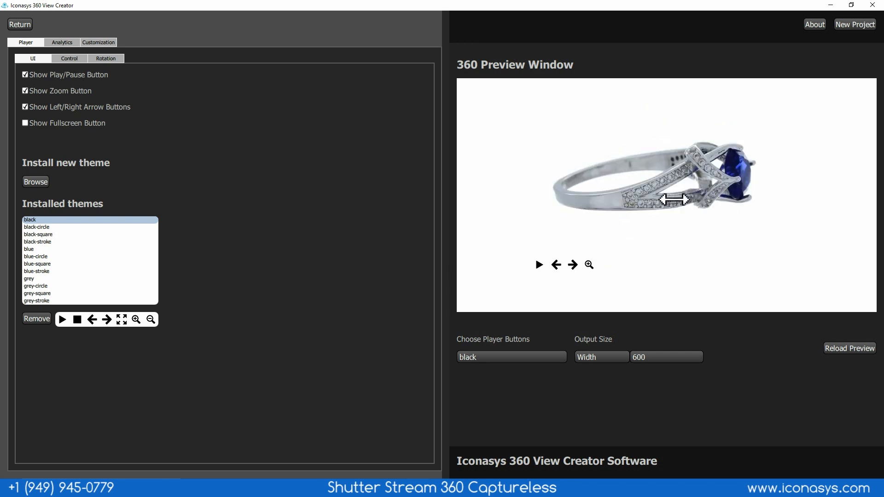
pyautogui.click(512, 358)
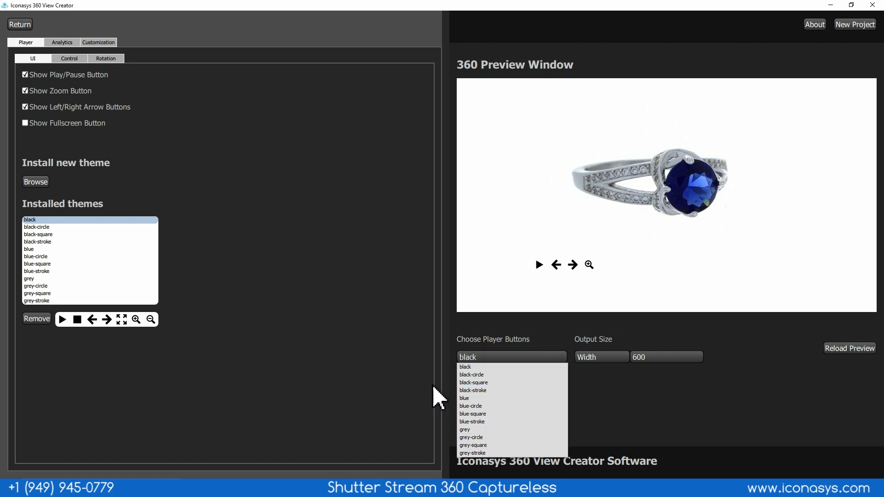
pyautogui.moveTo(105, 177)
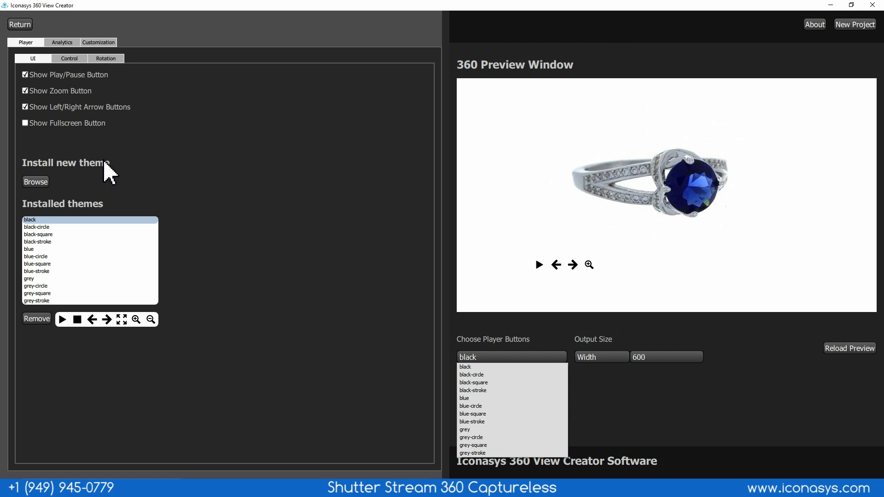
pyautogui.moveTo(94, 201)
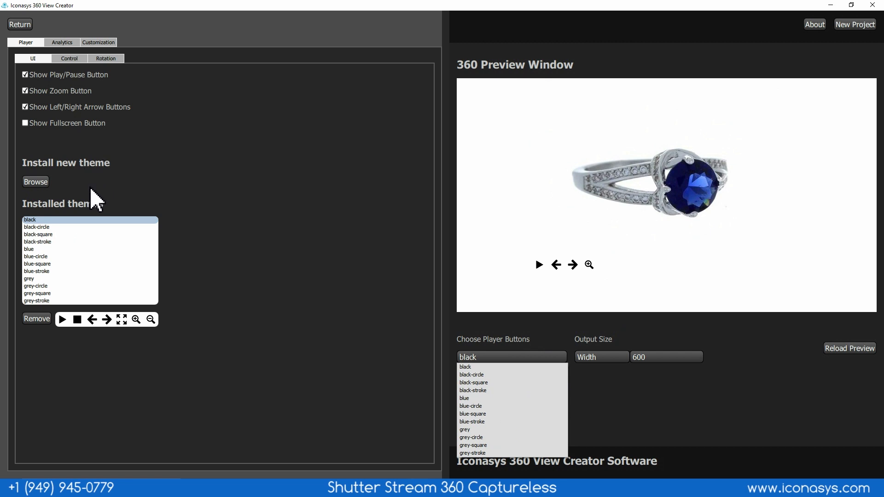
# - Look over the Rotation and Control settings, enabling reverse-direction rotation, then return to UI
pyautogui.click(105, 58)
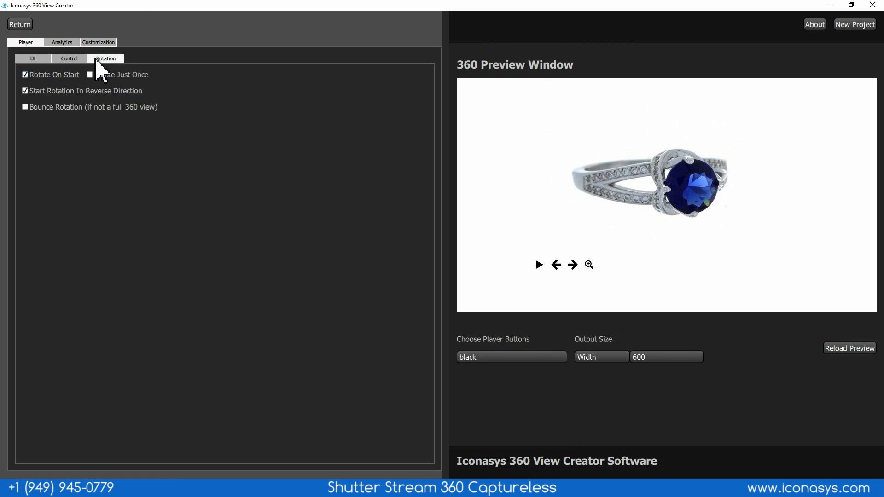
pyautogui.moveTo(114, 90)
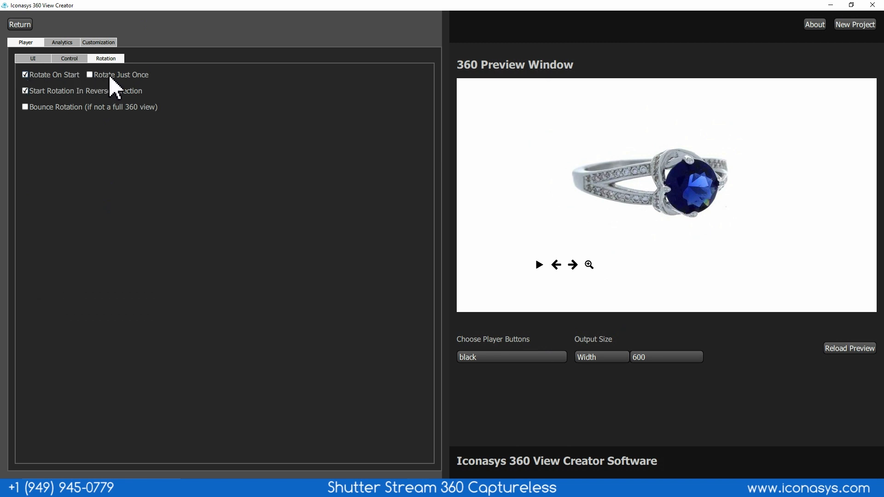
pyautogui.click(70, 58)
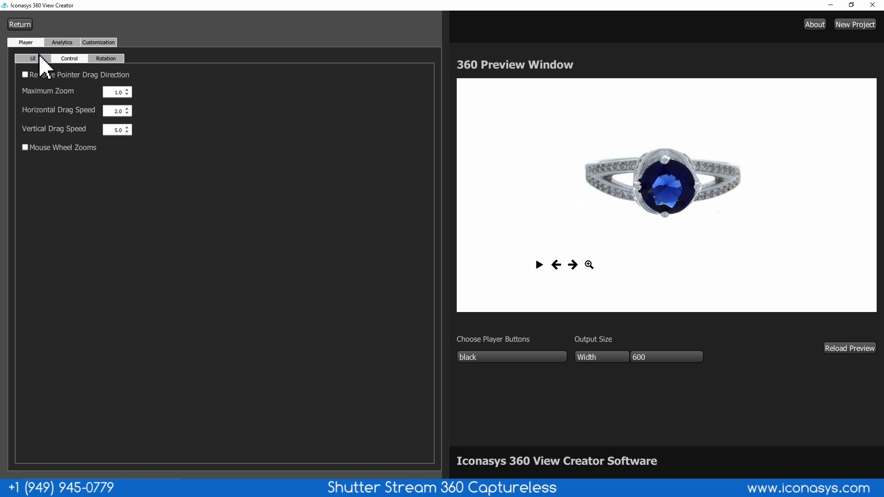
pyautogui.click(28, 58)
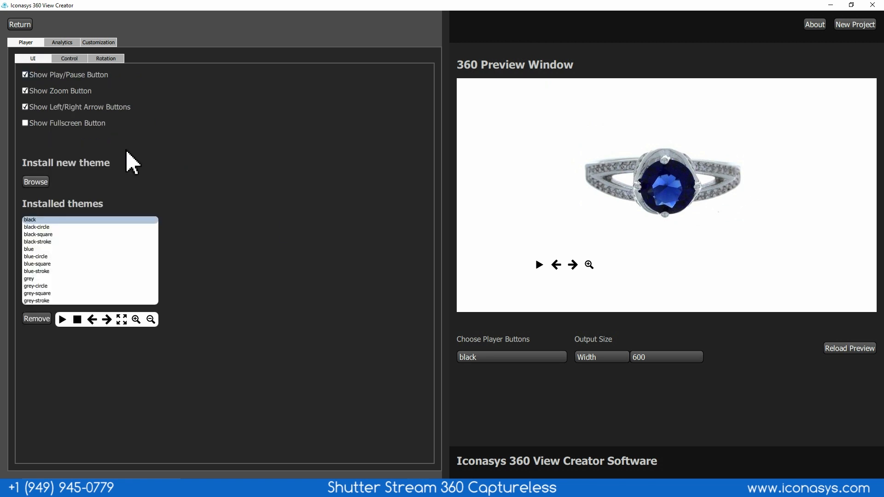
pyautogui.moveTo(279, 39)
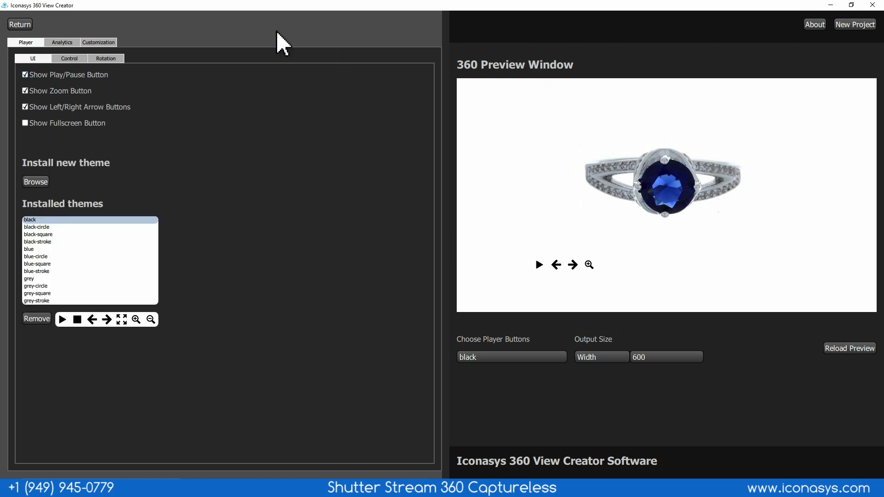
# - Back in the main project settings, name the output Ring-360
pyautogui.click(24, 24)
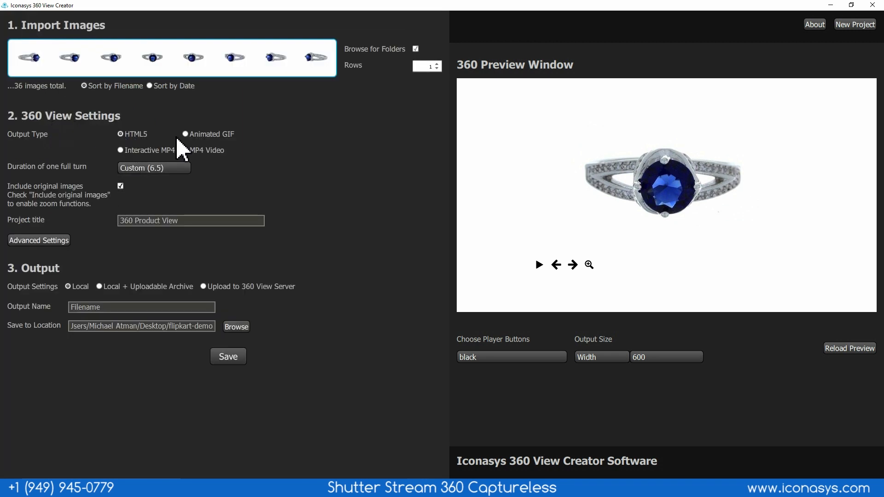
pyautogui.moveTo(187, 159)
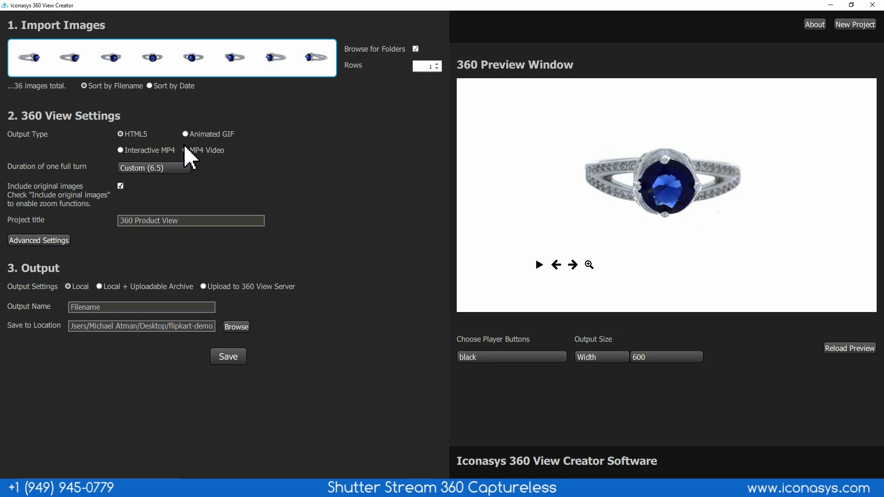
pyautogui.moveTo(202, 171)
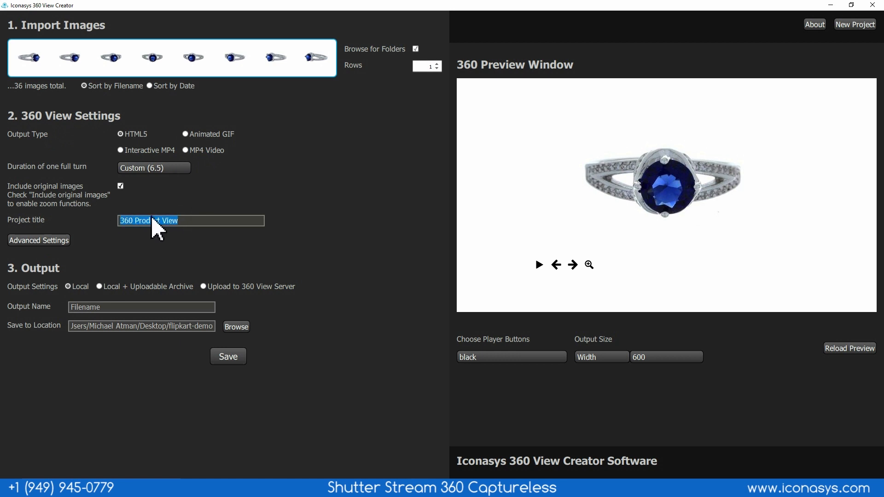
pyautogui.moveTo(115, 308)
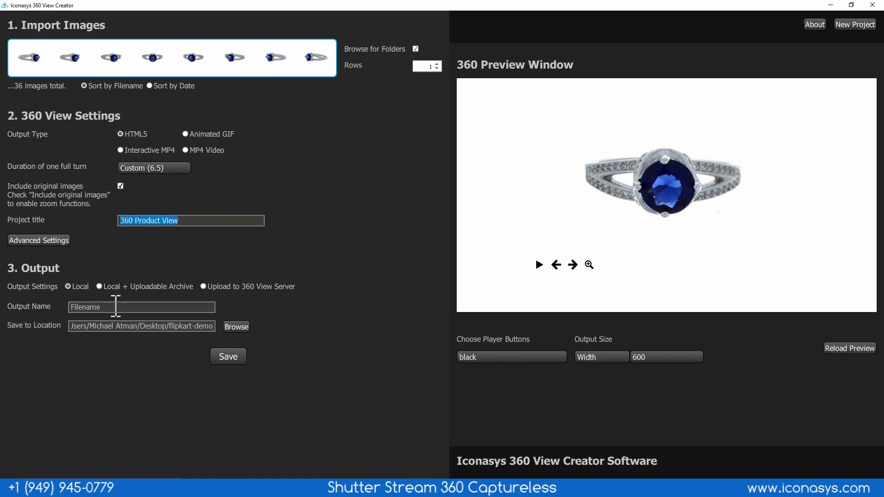
pyautogui.write('S')
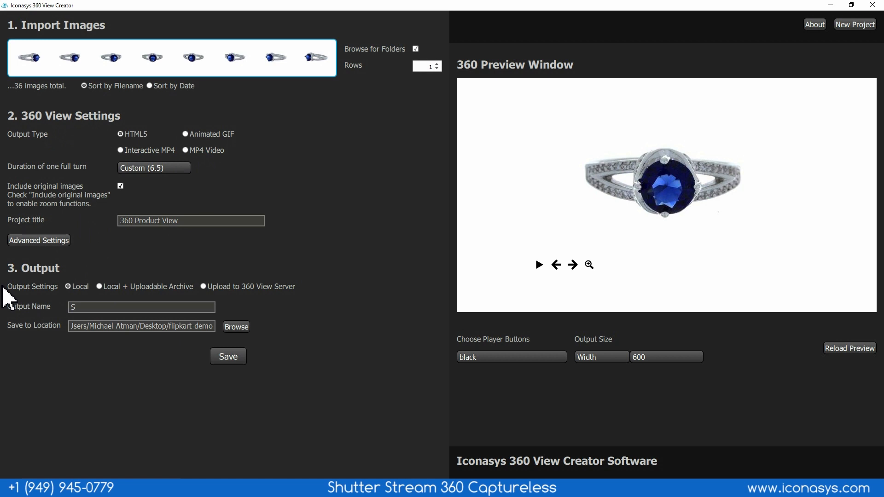
pyautogui.write('Ring-360')
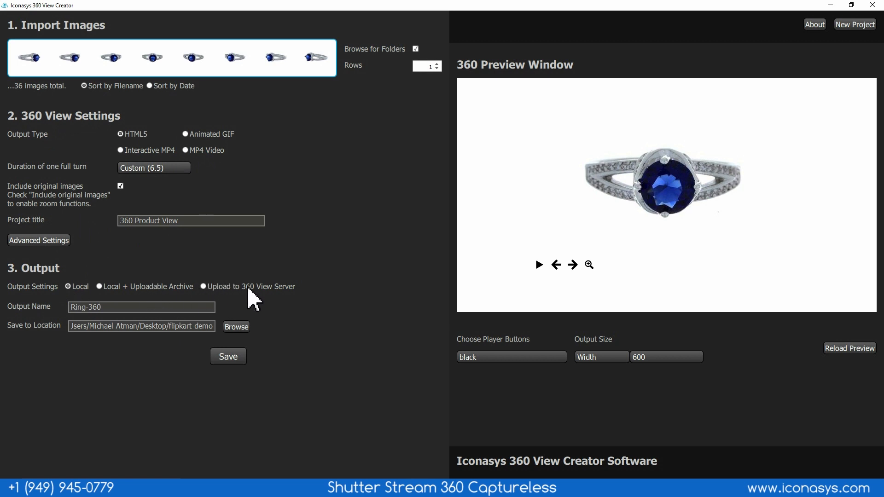
# - Set the save folder to Sample 360 Images and start generating the 360 view
pyautogui.click(115, 308)
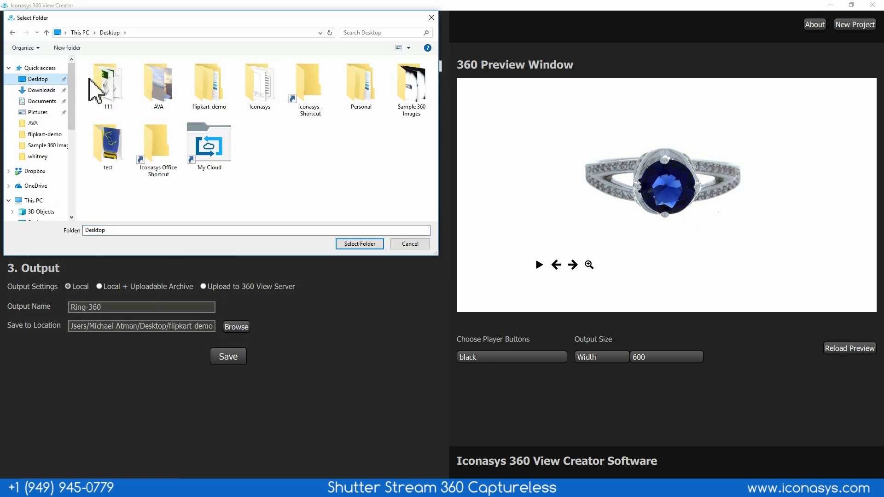
pyautogui.moveTo(394, 99)
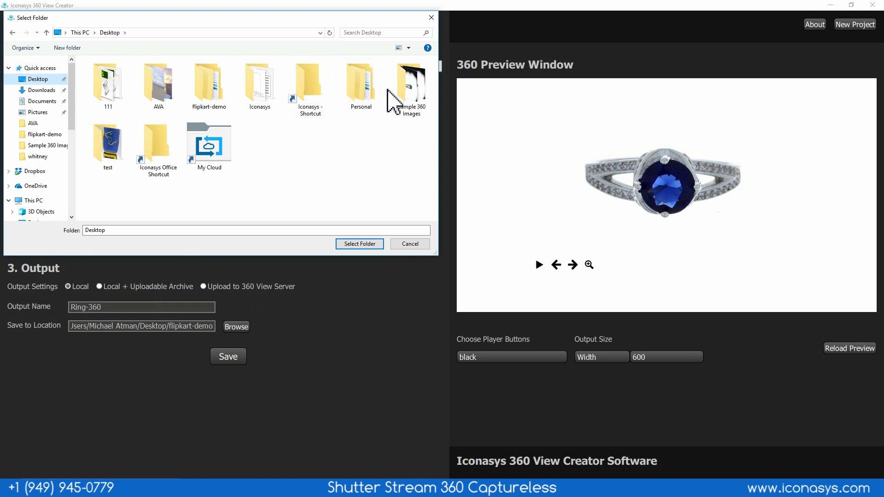
pyautogui.click(360, 243)
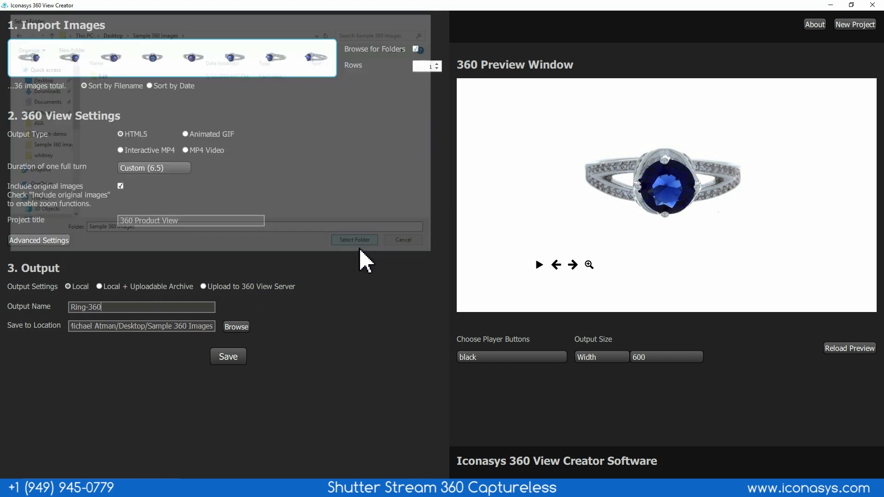
pyautogui.click(228, 357)
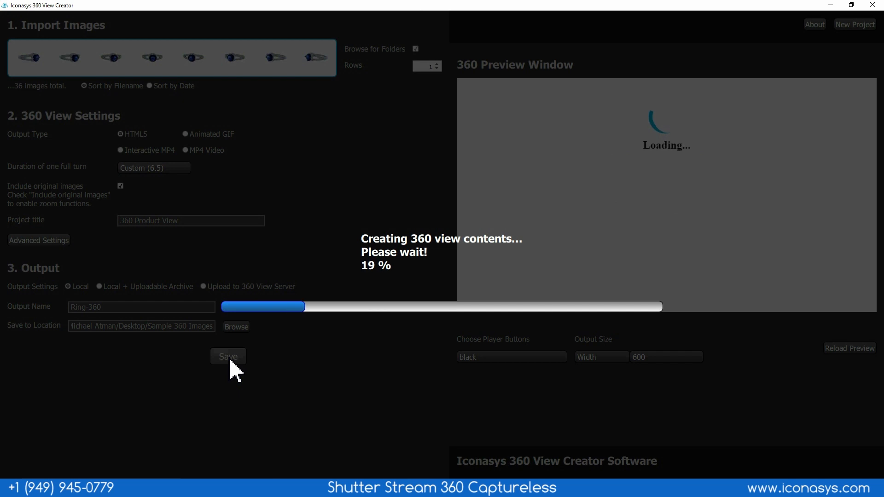